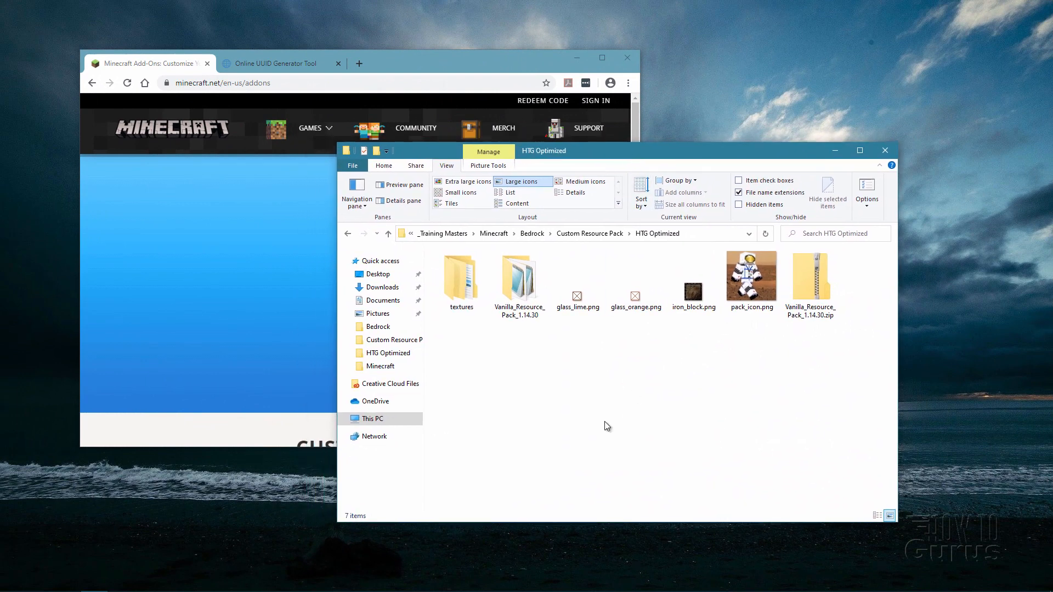
# - Scroll Minecraft.net's Add-Ons page to the unmodified resource and behavior pack downloads
pyautogui.click(634, 277)
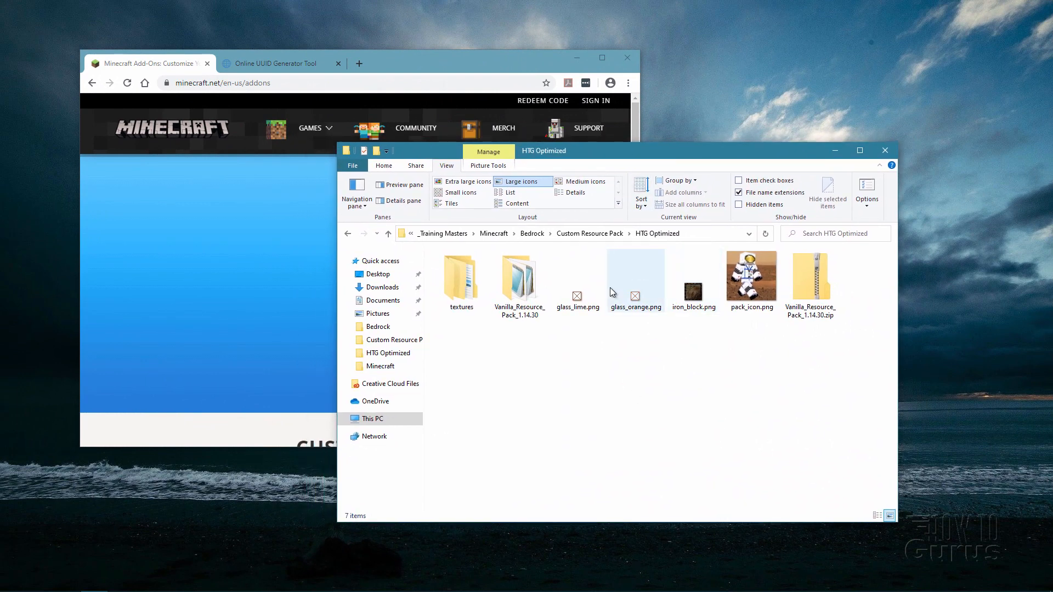
pyautogui.moveTo(750, 316)
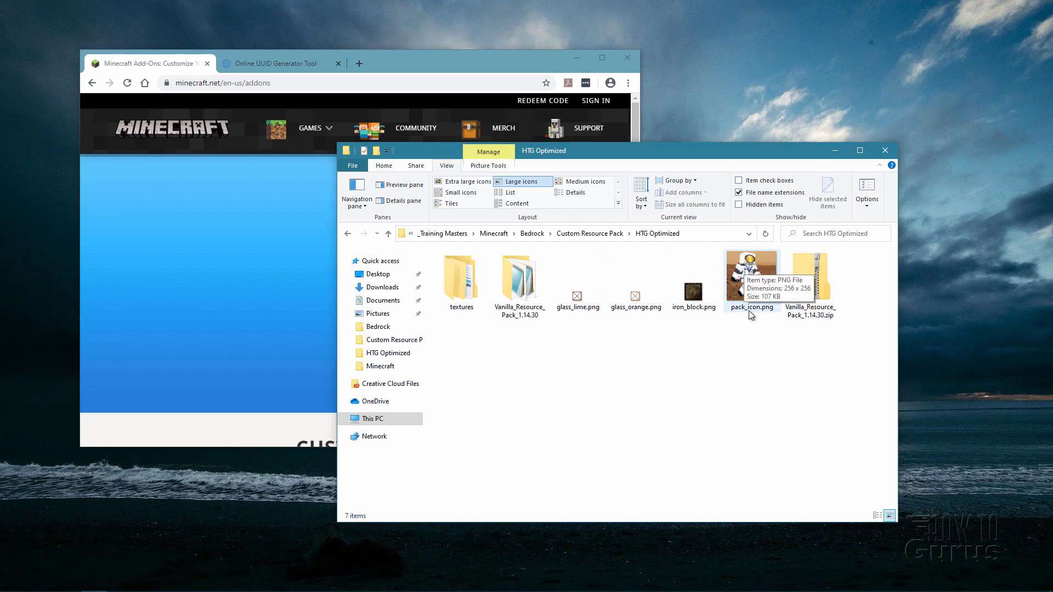
pyautogui.moveTo(773, 317)
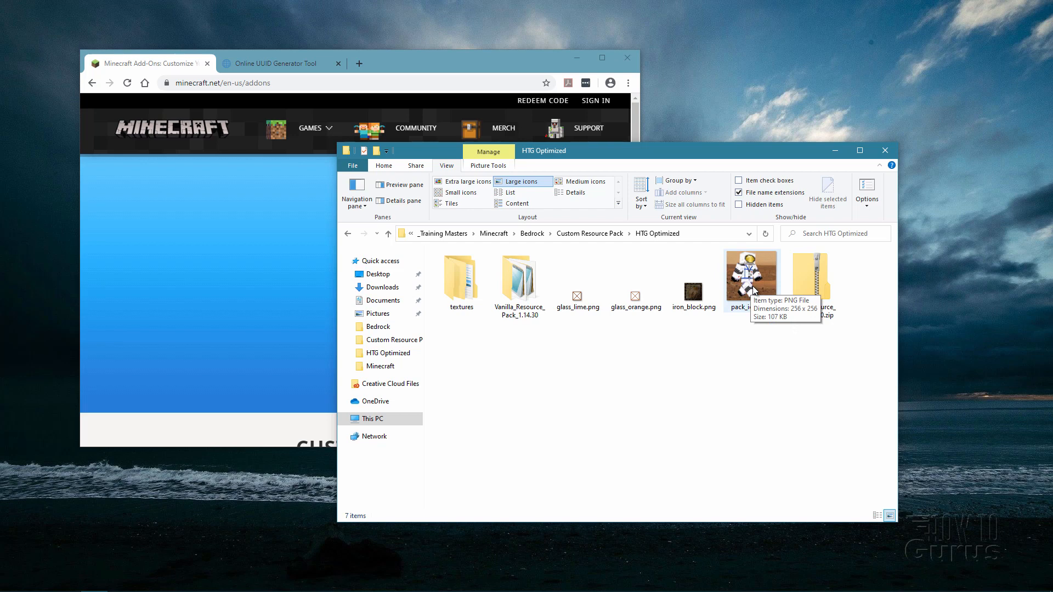
pyautogui.moveTo(751, 282)
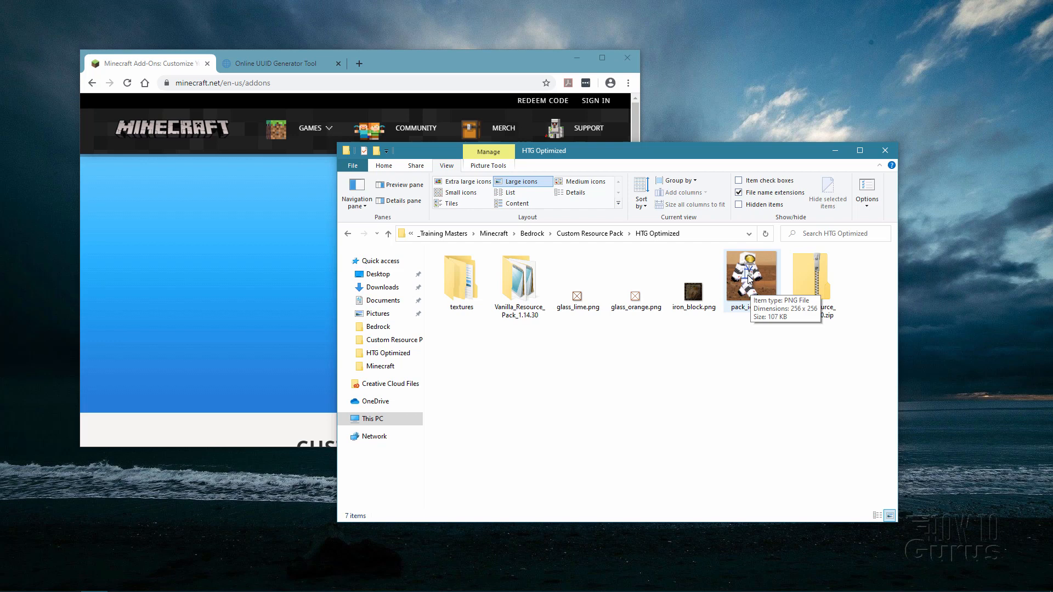
pyautogui.moveTo(751, 282)
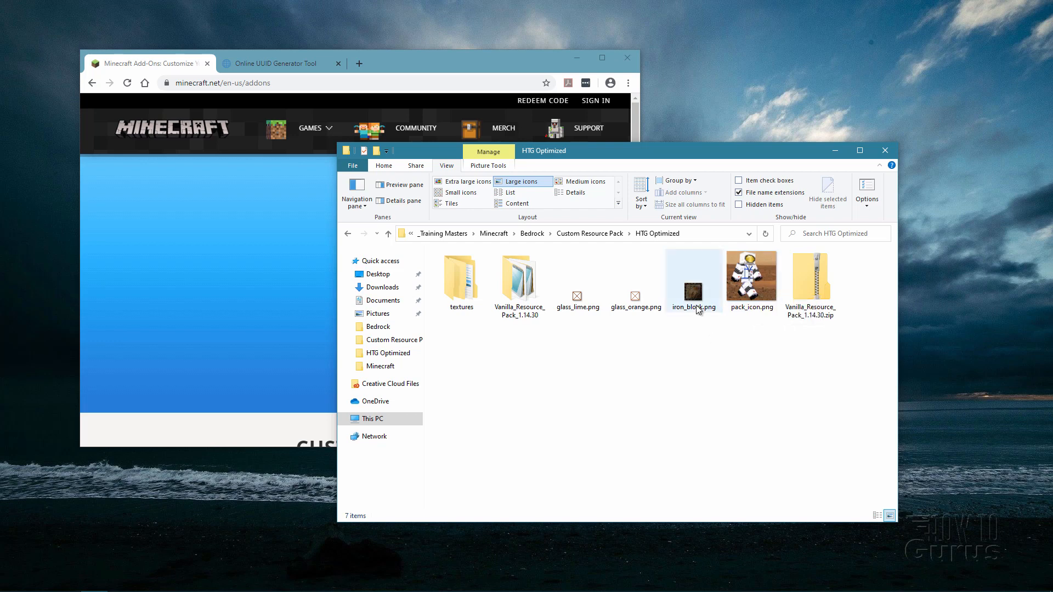
pyautogui.moveTo(693, 313)
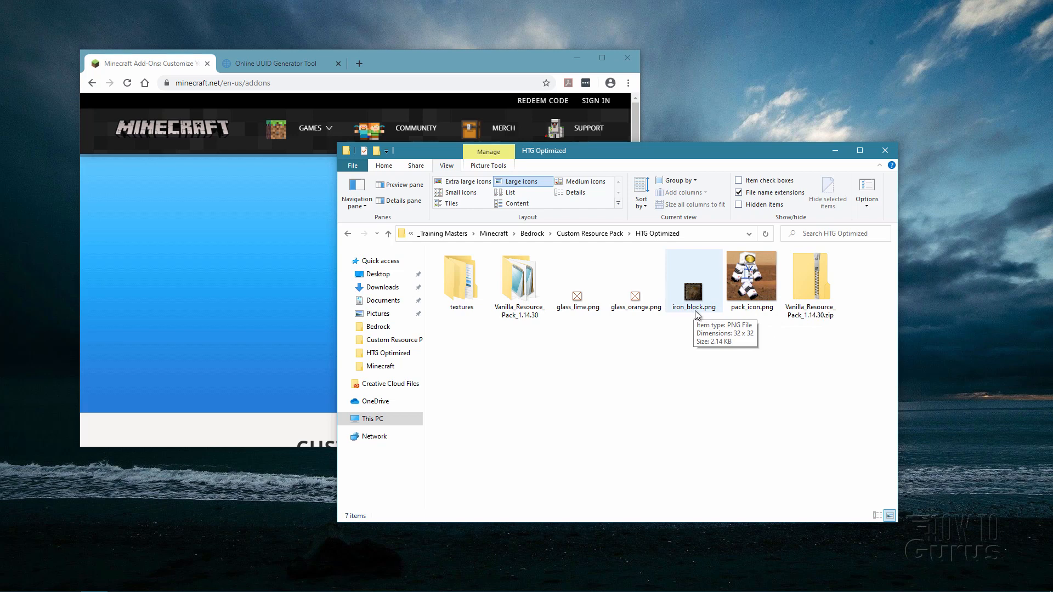
pyautogui.moveTo(694, 312)
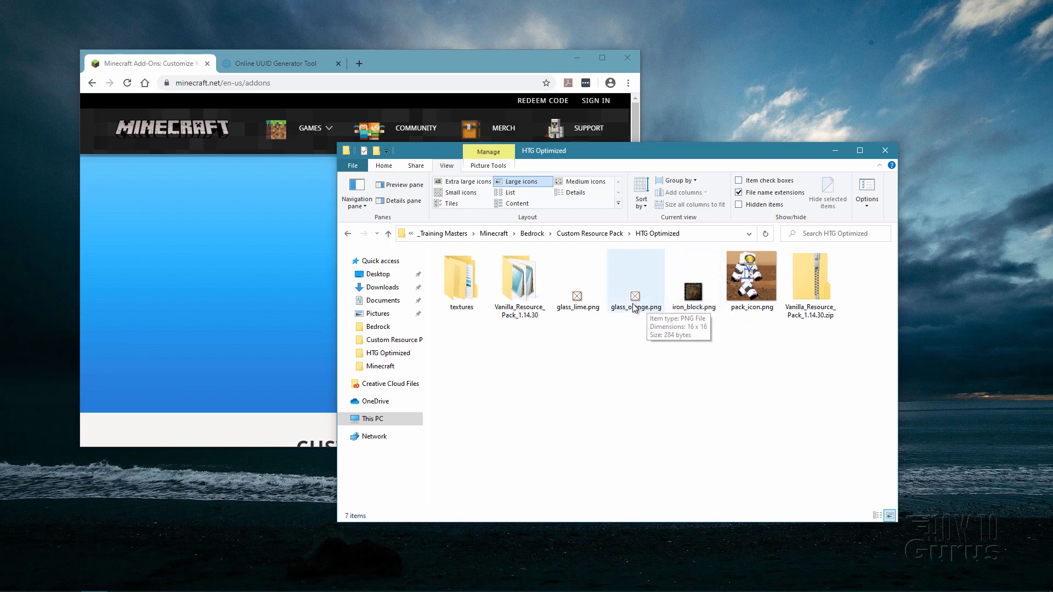
pyautogui.moveTo(688, 300)
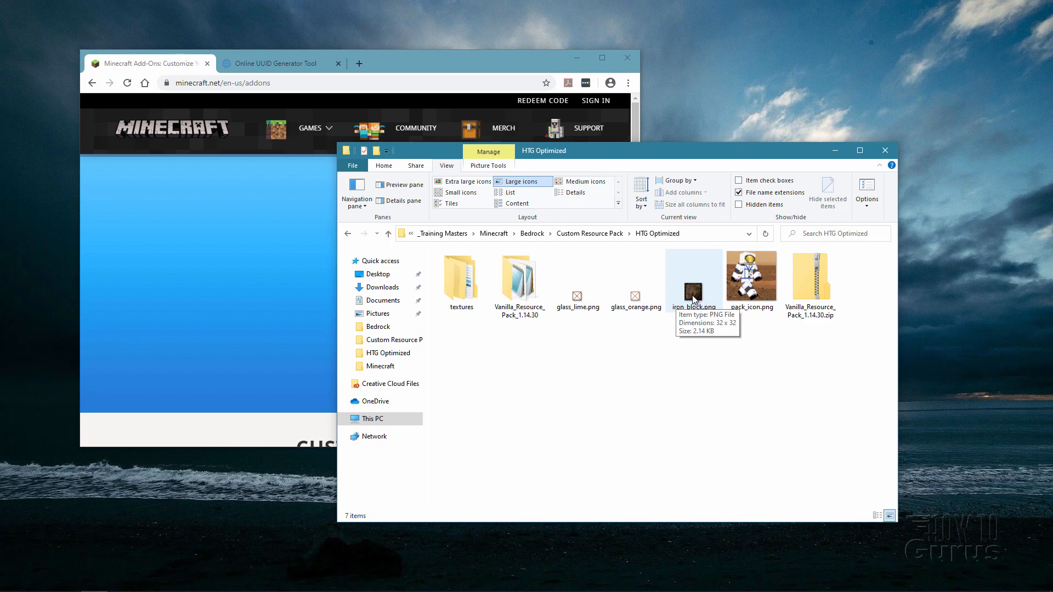
pyautogui.moveTo(700, 341)
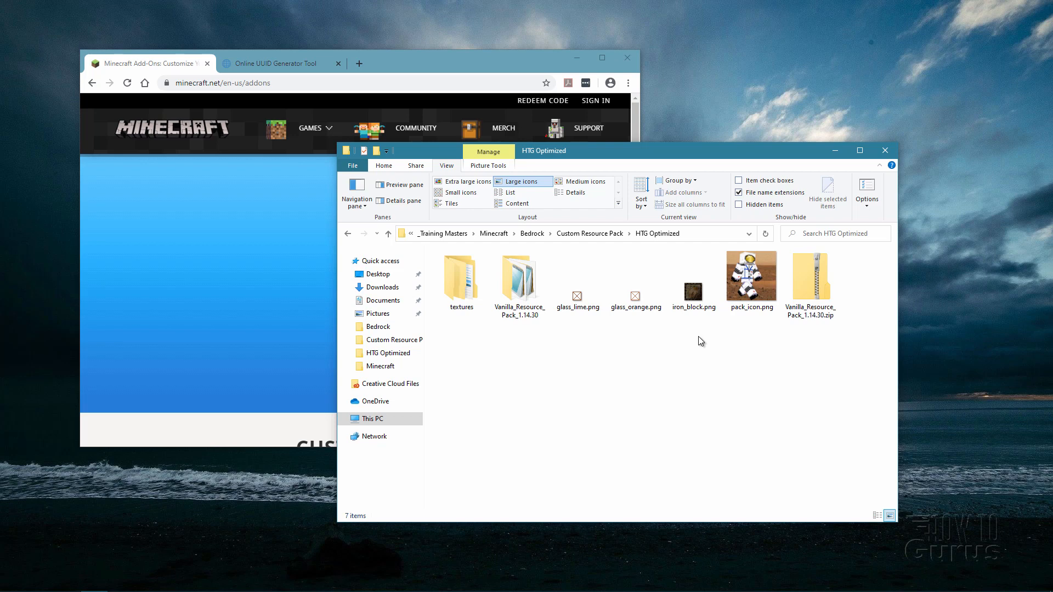
pyautogui.moveTo(701, 329)
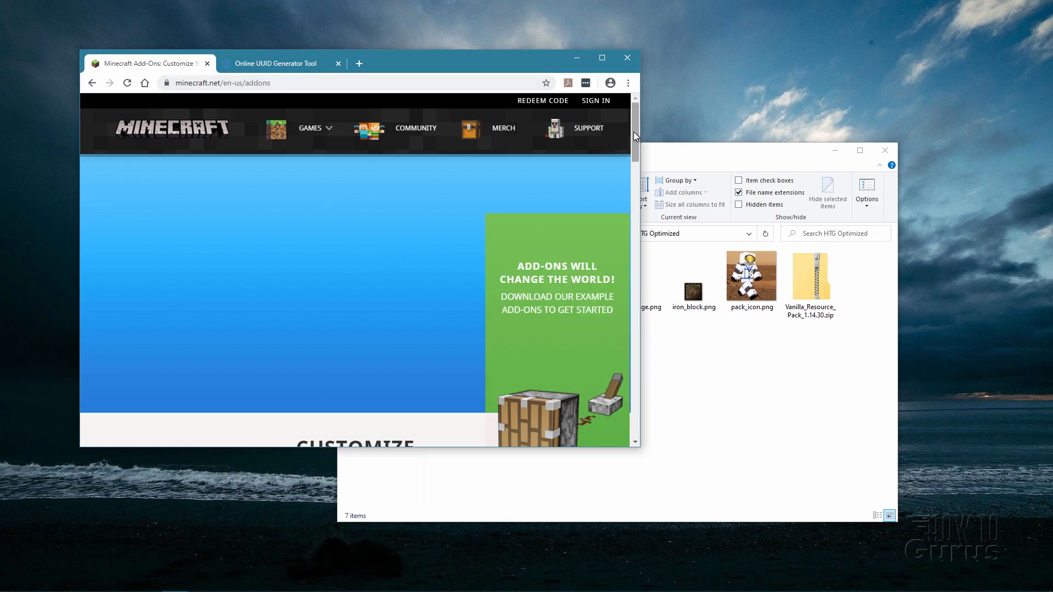
pyautogui.scroll(-3)
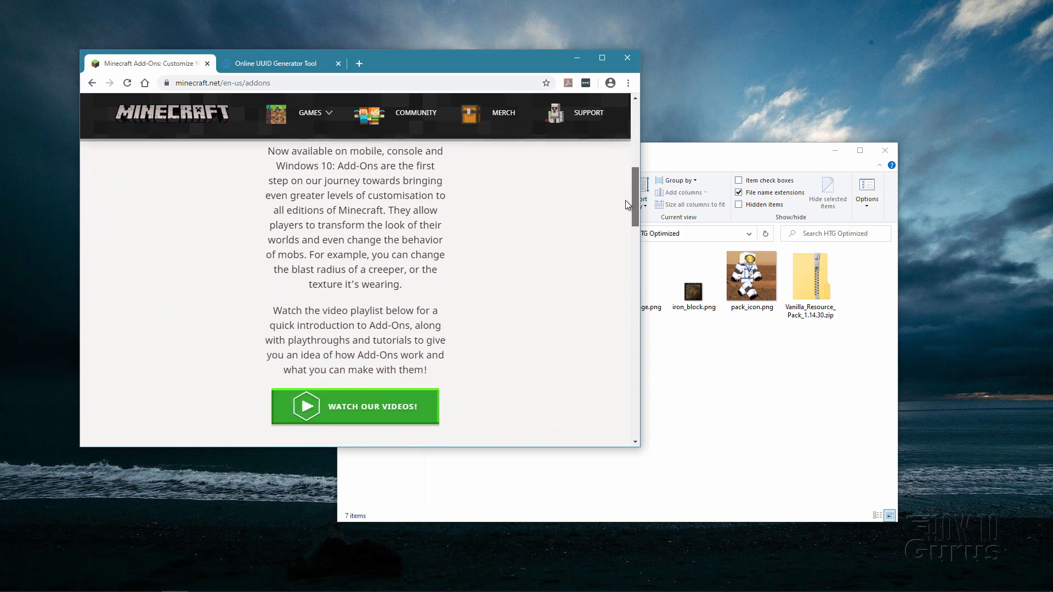
pyautogui.scroll(-3)
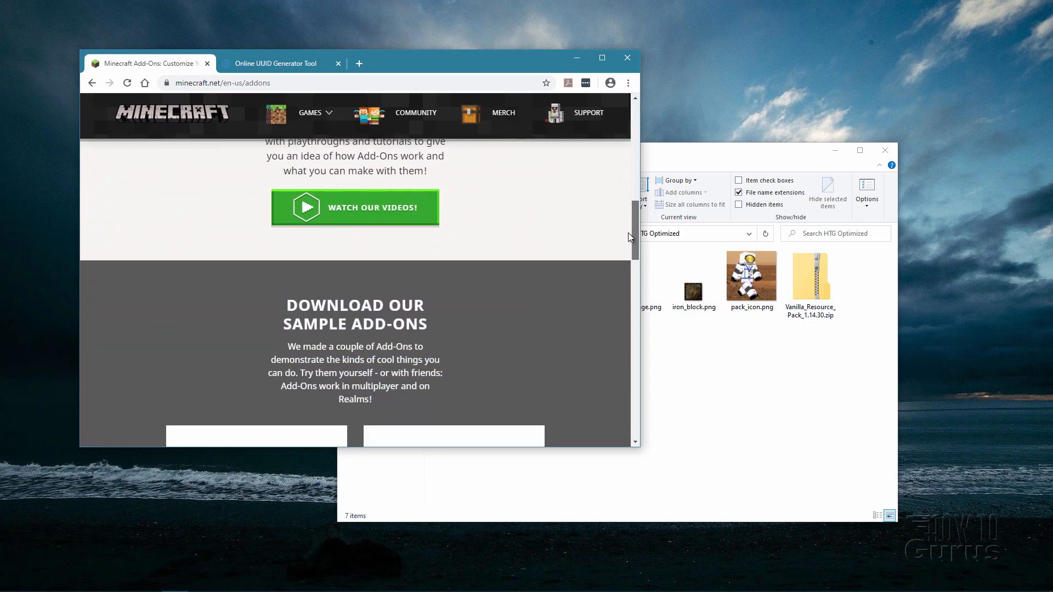
pyautogui.scroll(-3)
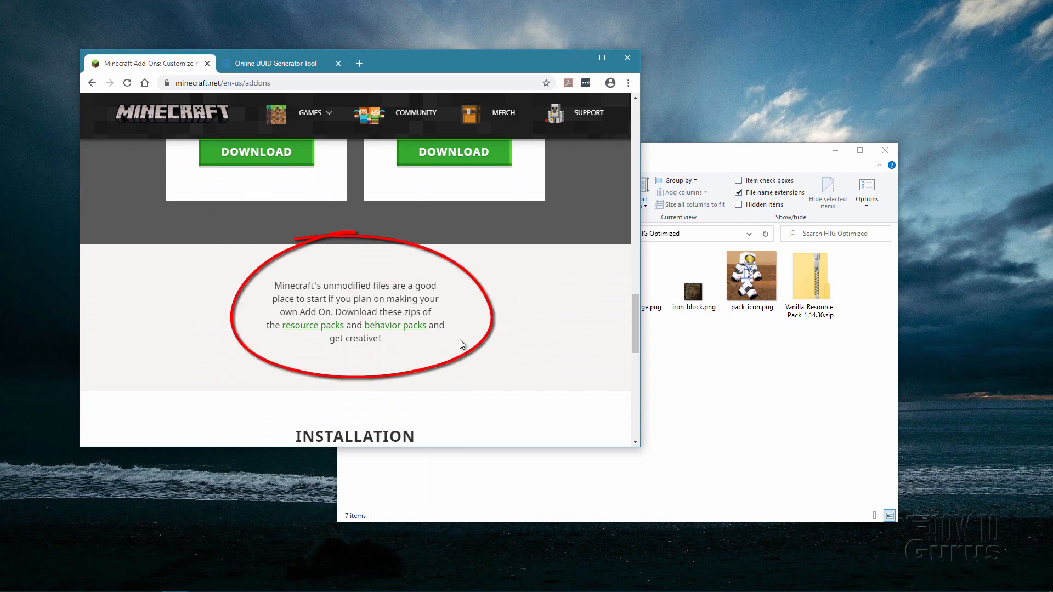
pyautogui.doubleClick(311, 326)
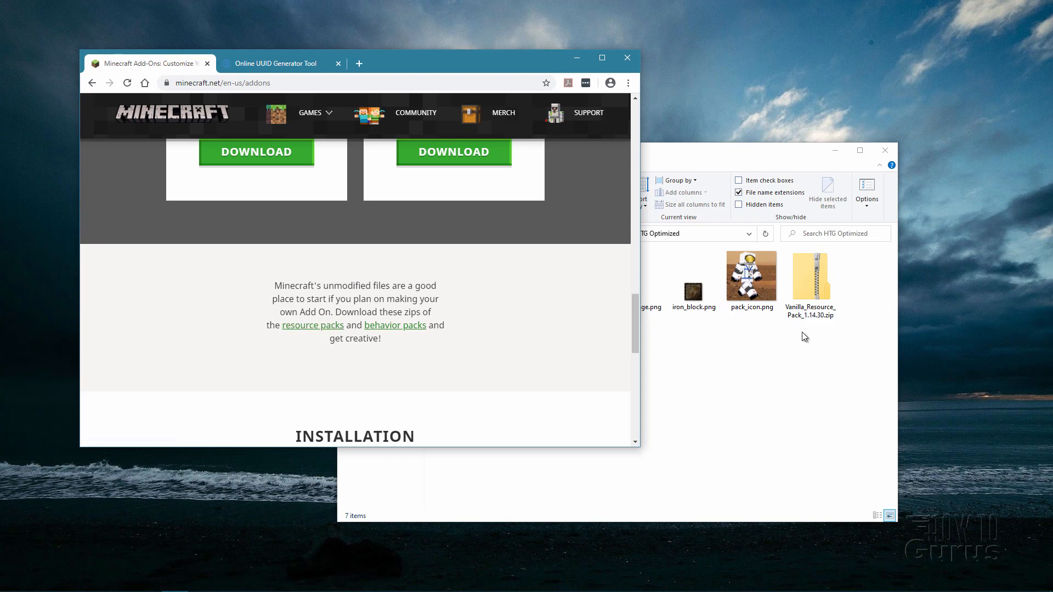
pyautogui.click(810, 279)
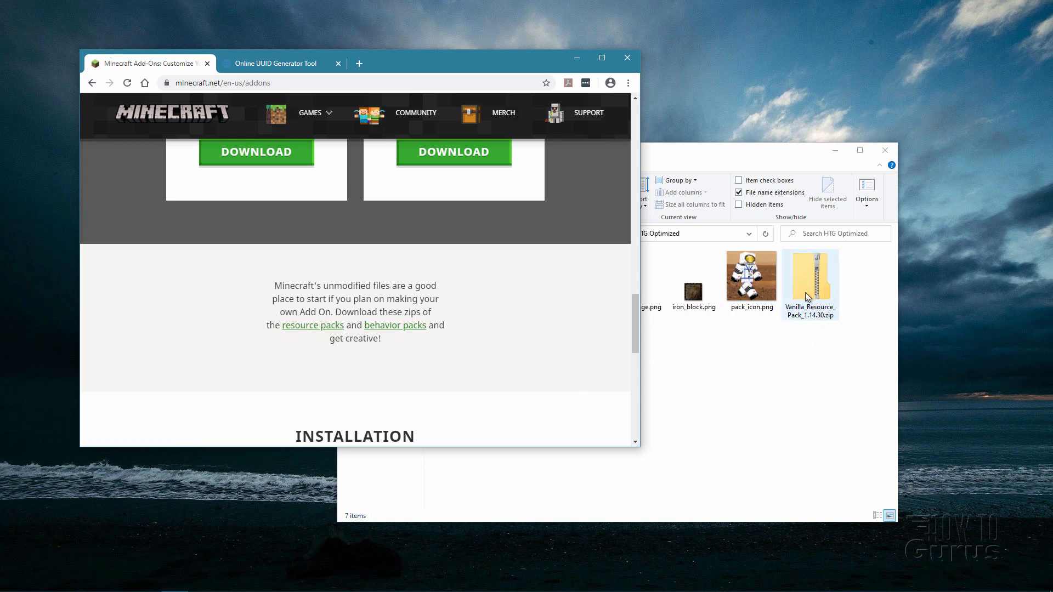
pyautogui.moveTo(313, 326)
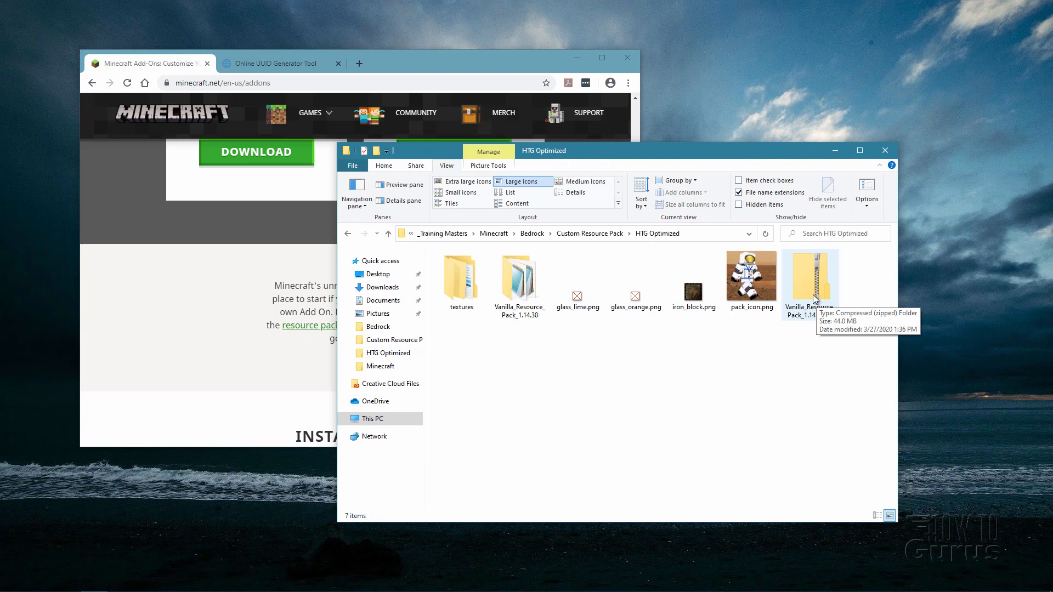
# - Select Vanilla_Resource_Pack_1.14.30.zip and bring up its extraction options
pyautogui.click(810, 279)
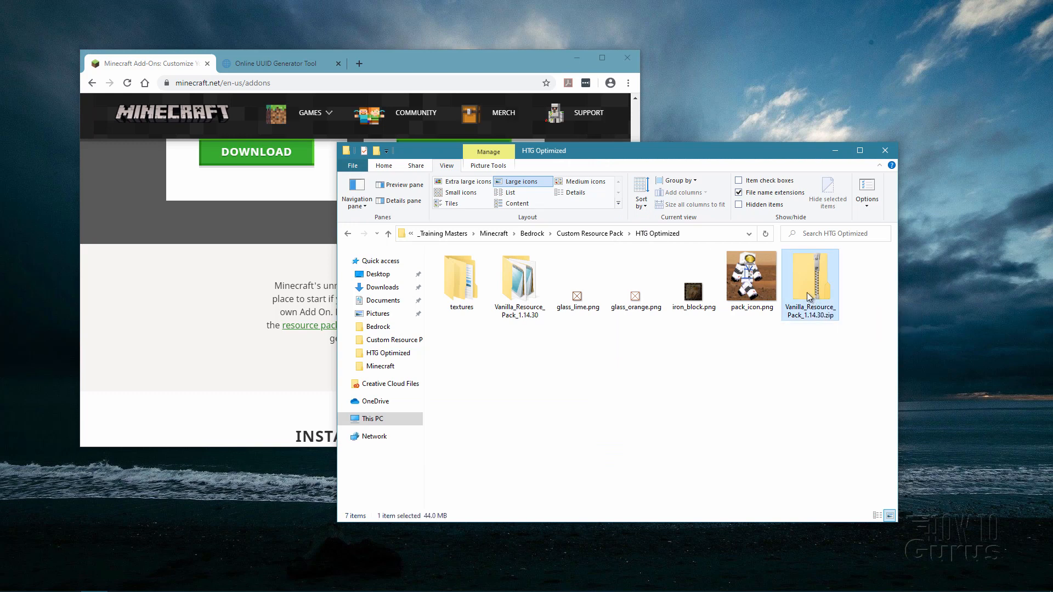
pyautogui.rightClick(810, 282)
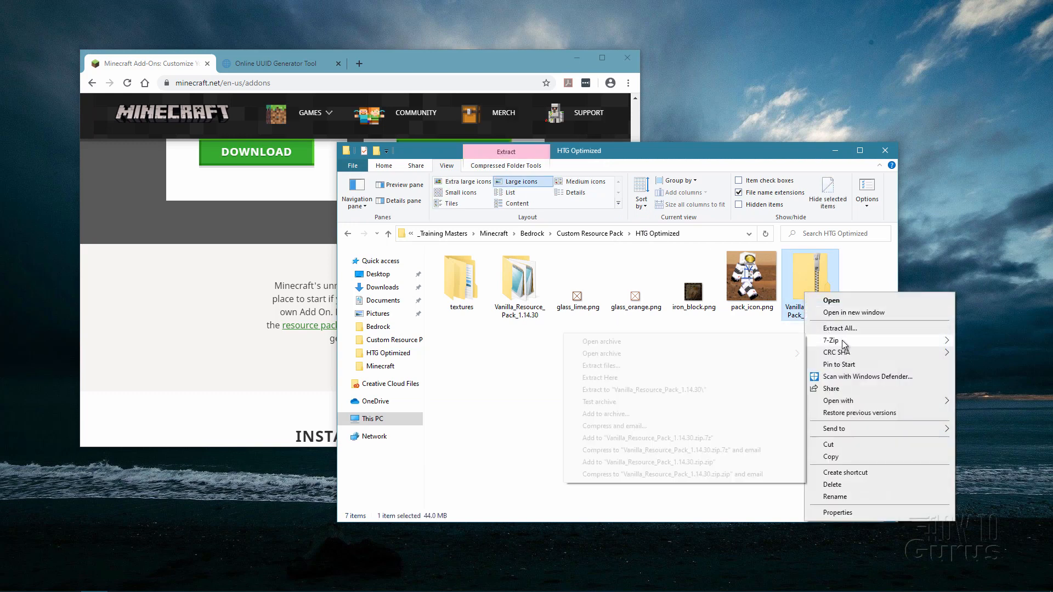
pyautogui.moveTo(831, 341)
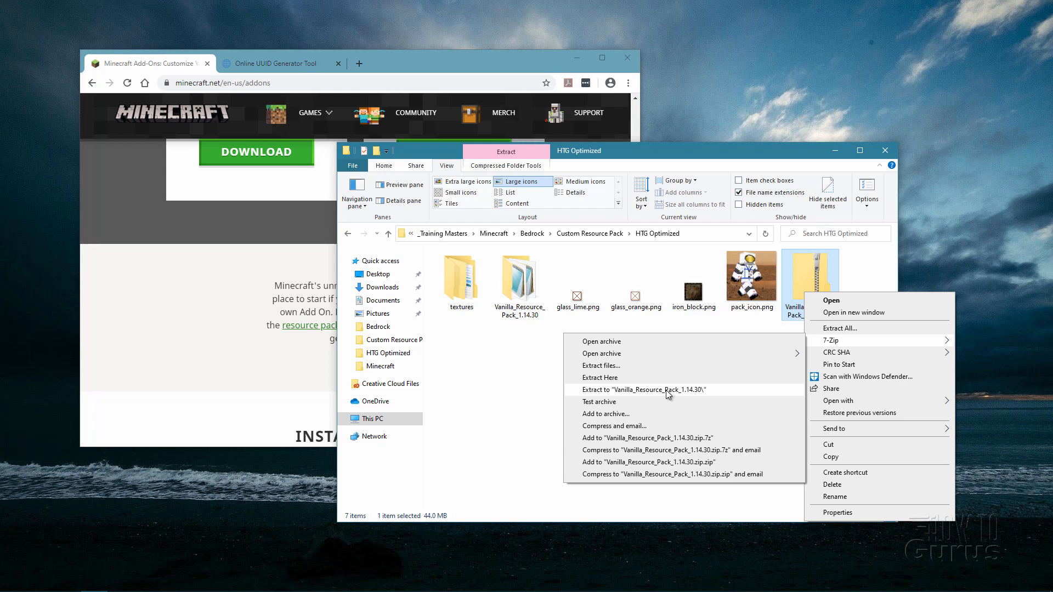
pyautogui.moveTo(840, 329)
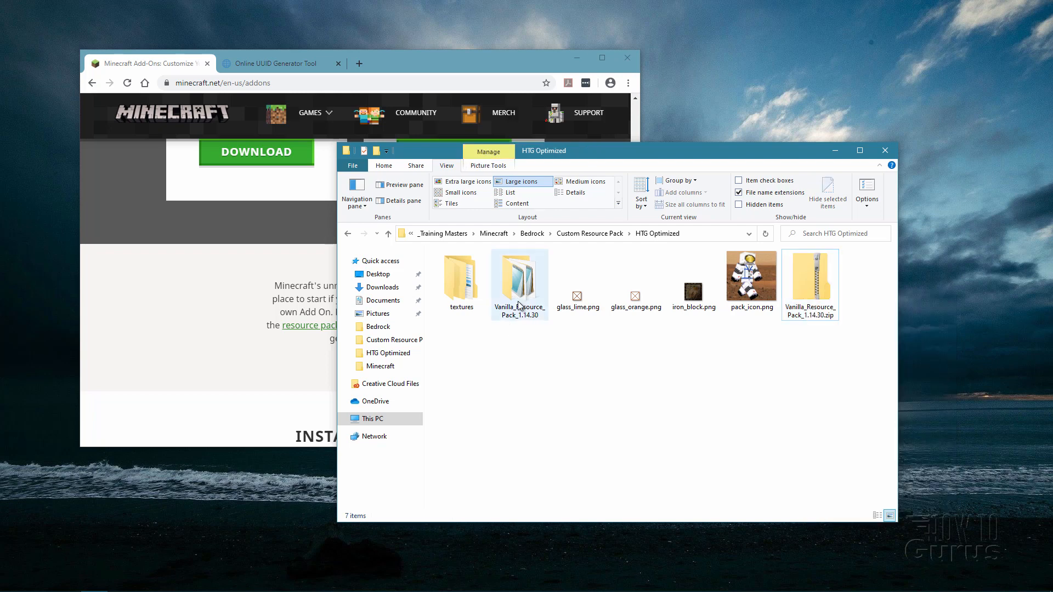
pyautogui.moveTo(520, 293)
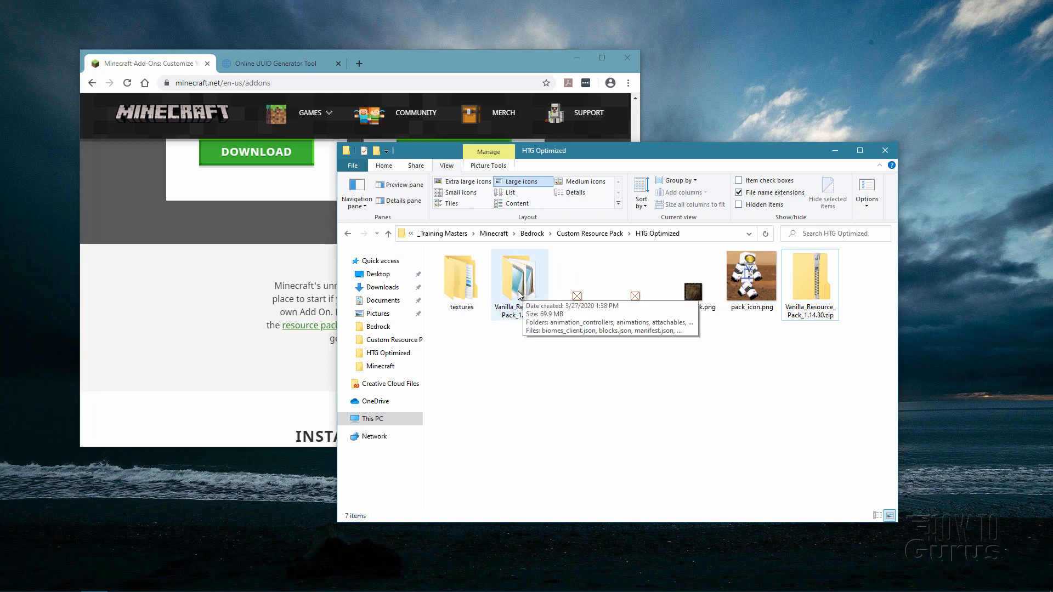
# - Drag the astronaut pack_icon.png into Vanilla_Resource_Pack_1.14.30, replacing the original icon
pyautogui.doubleClick(518, 272)
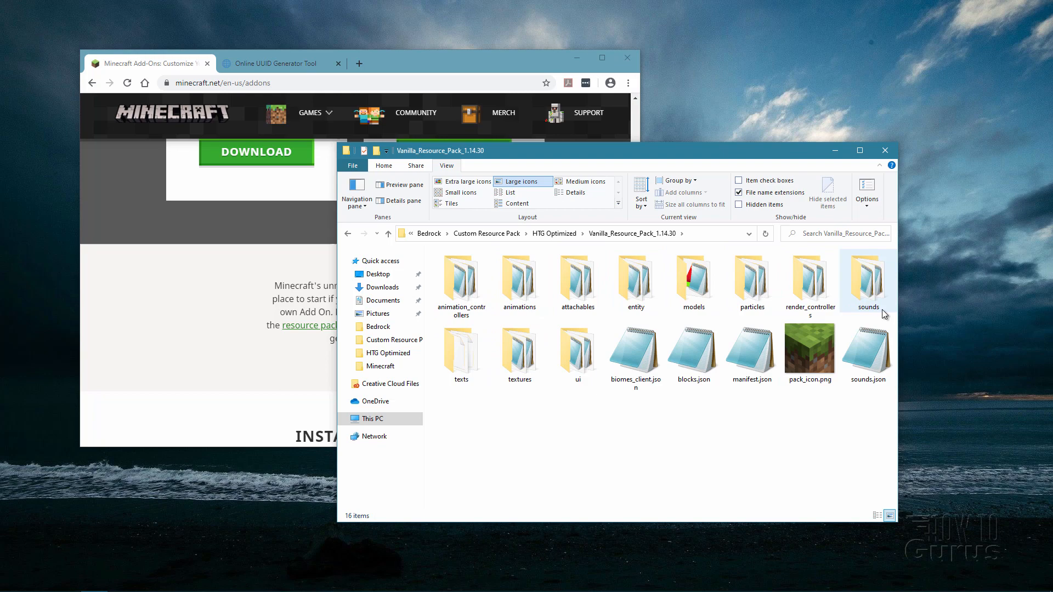
pyautogui.moveTo(518, 349)
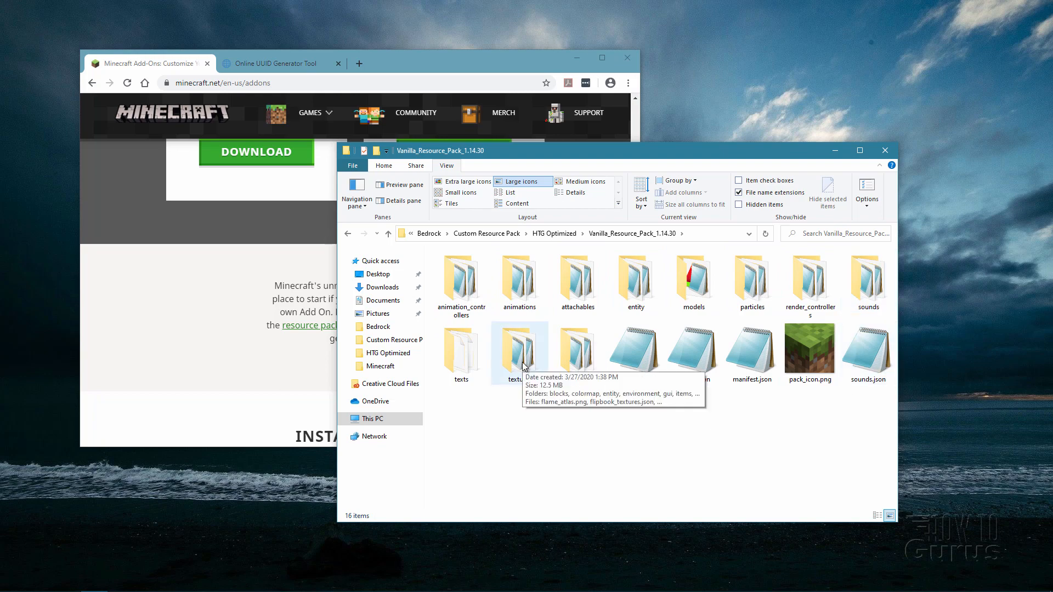
pyautogui.moveTo(531, 420)
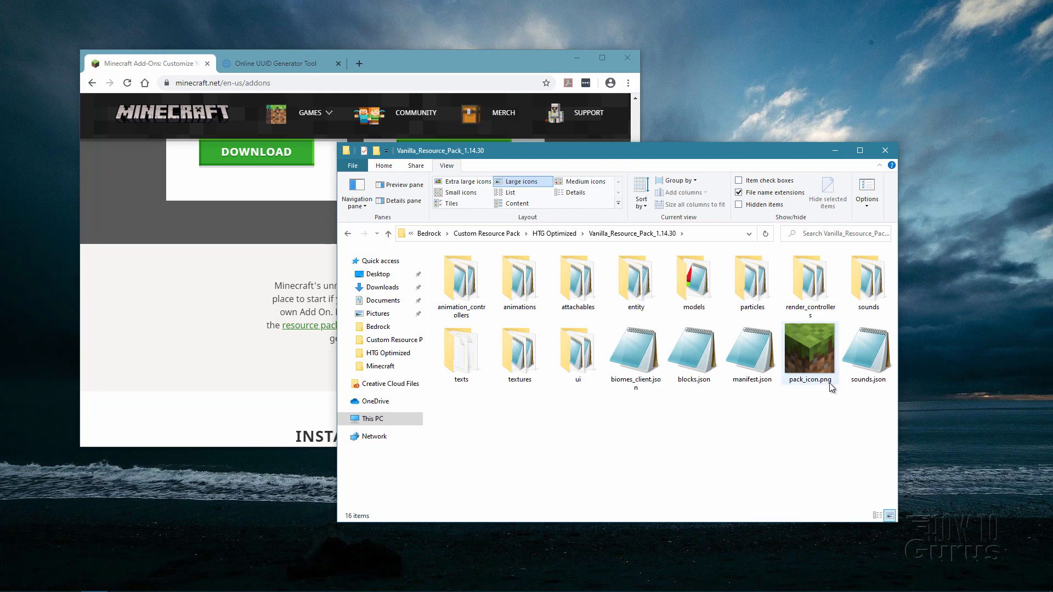
pyautogui.moveTo(811, 358)
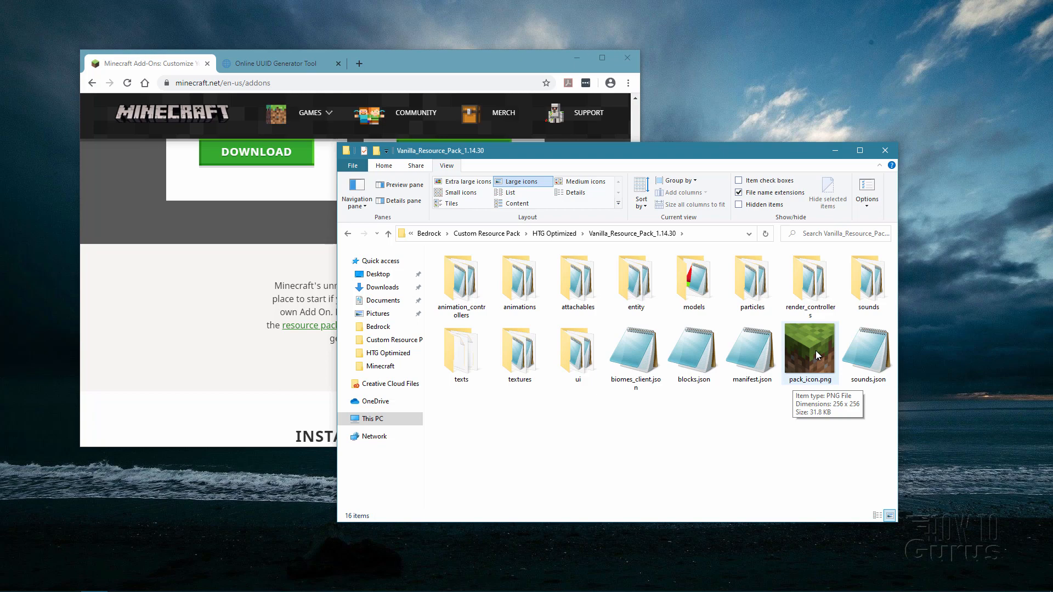
pyautogui.moveTo(577, 276)
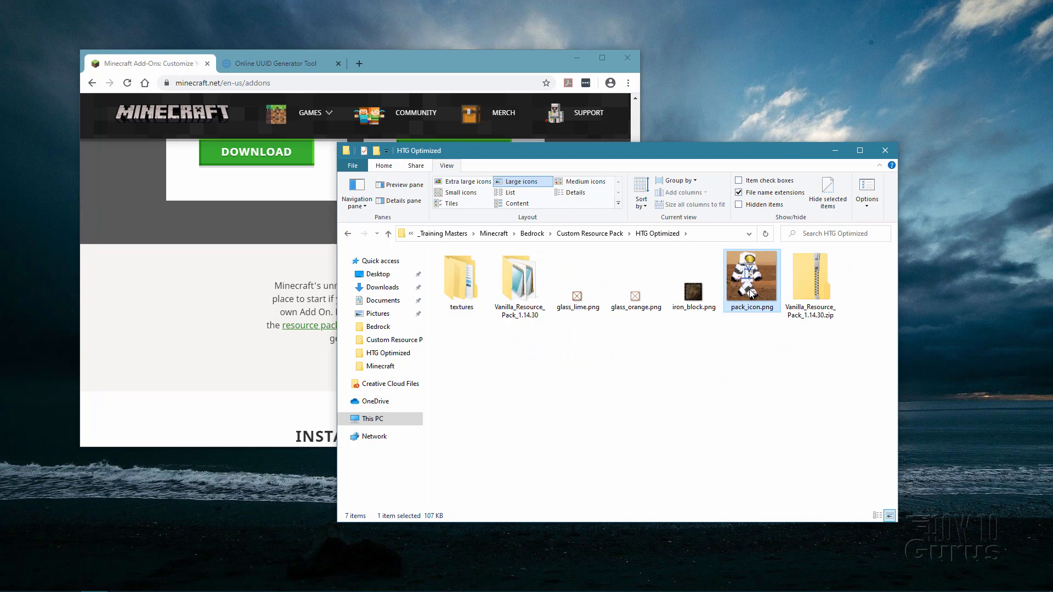
pyautogui.moveTo(751, 281); pyautogui.dragTo(517, 272)
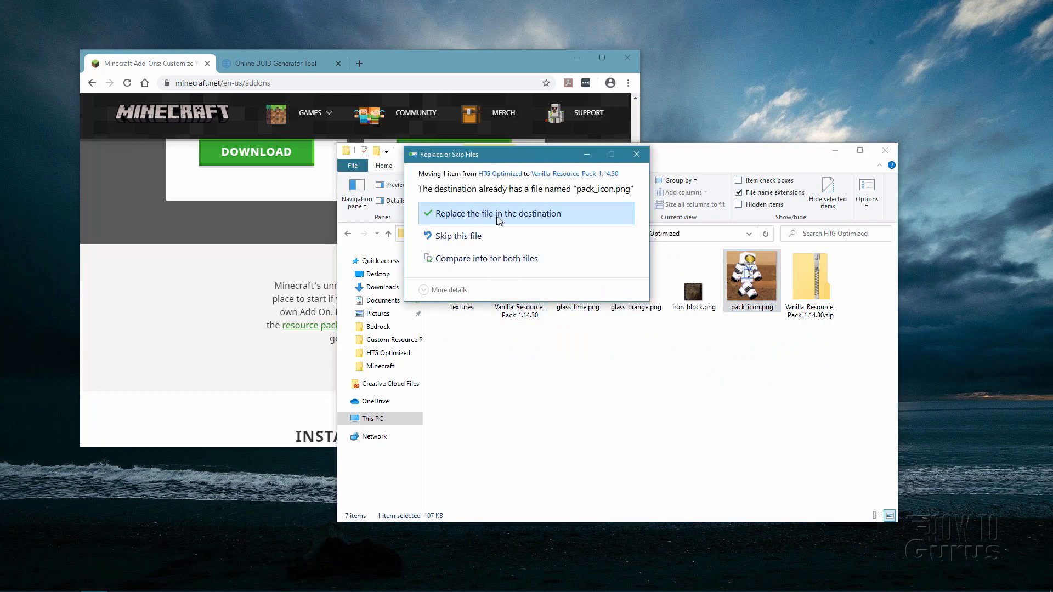
pyautogui.click(494, 213)
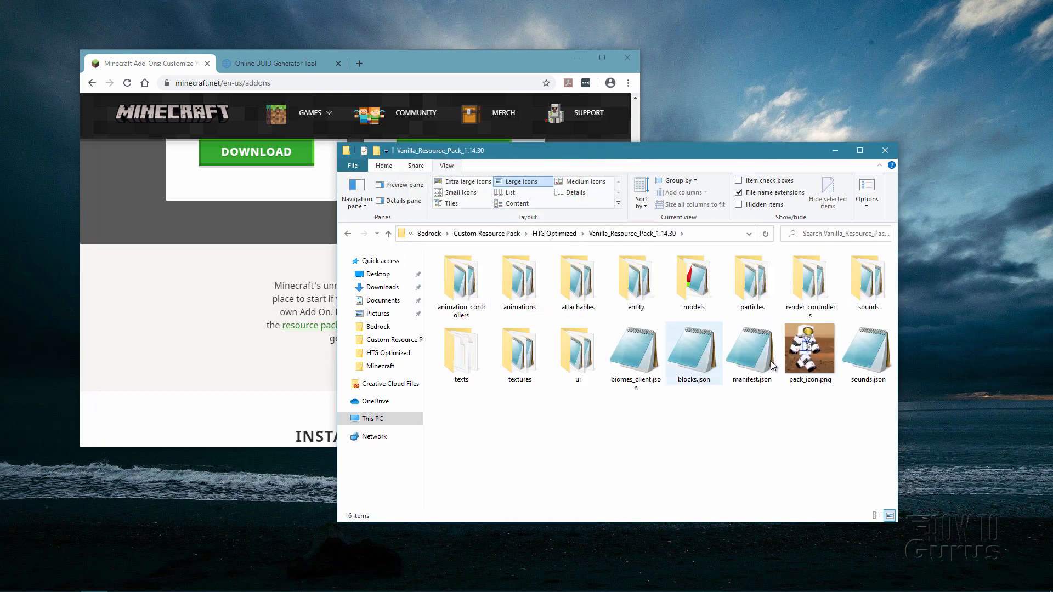
pyautogui.moveTo(809, 352)
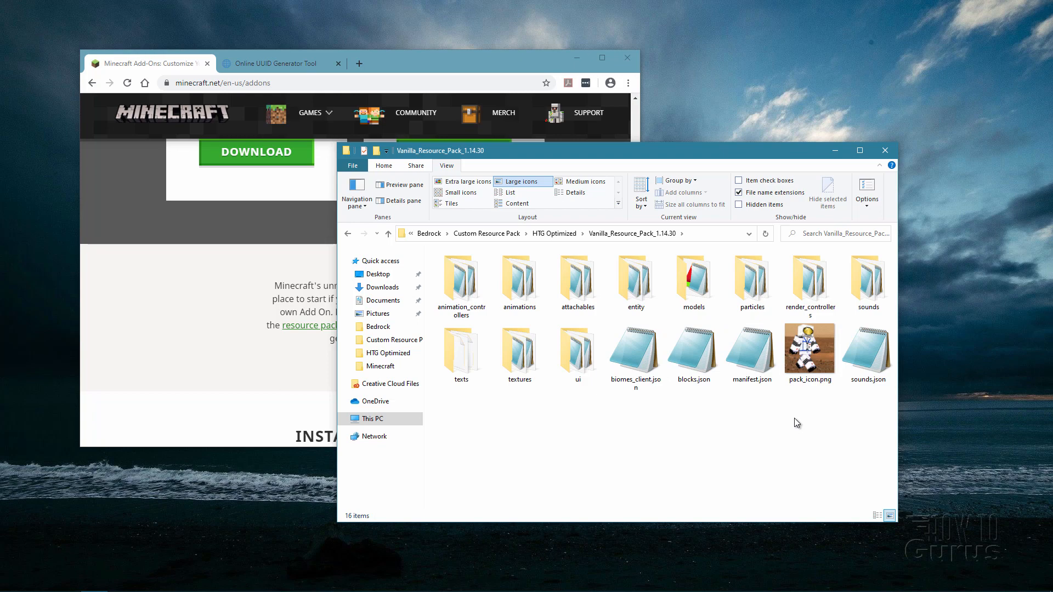
# - Open the vanilla pack's manifest.json with Notepad
pyautogui.click(751, 352)
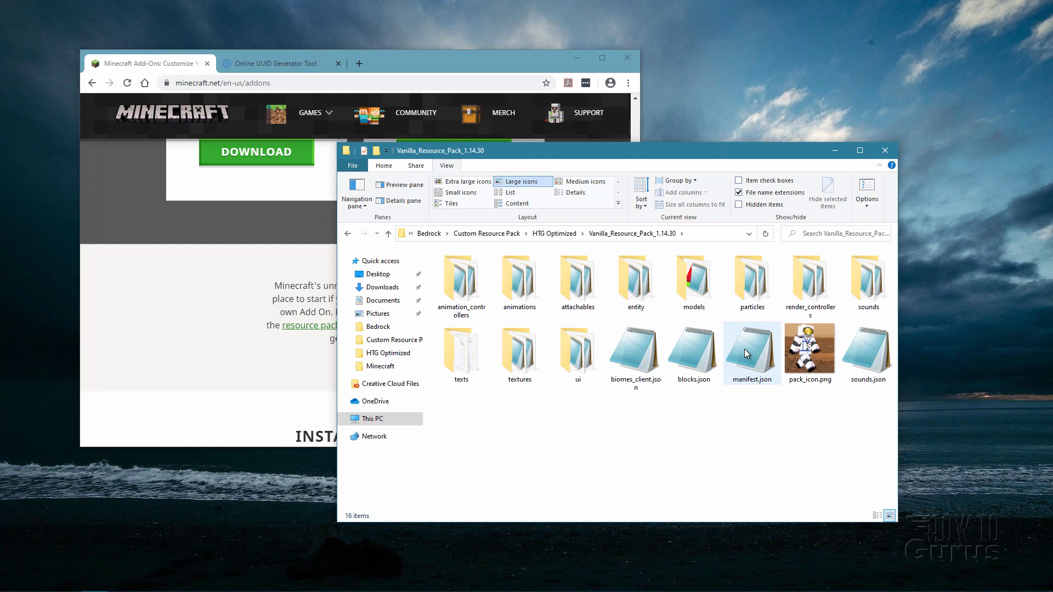
pyautogui.moveTo(757, 363)
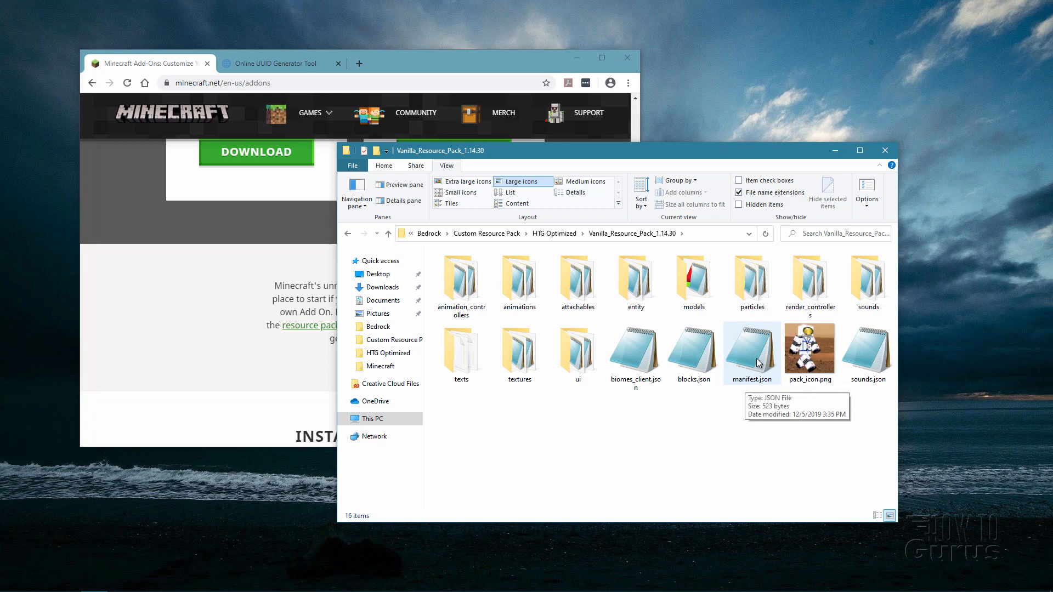
pyautogui.click(751, 353)
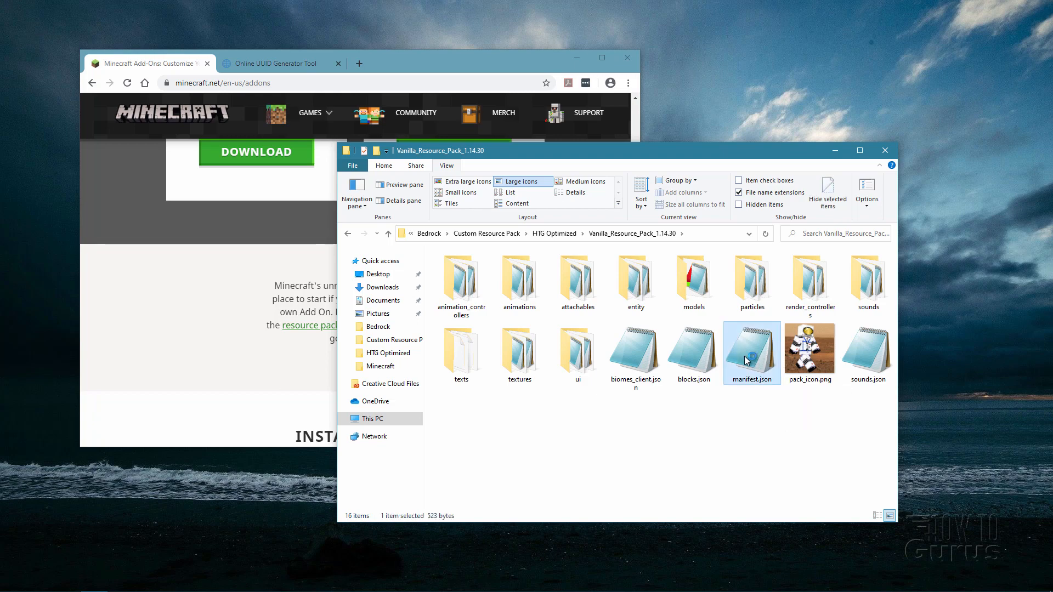
pyautogui.doubleClick(751, 342)
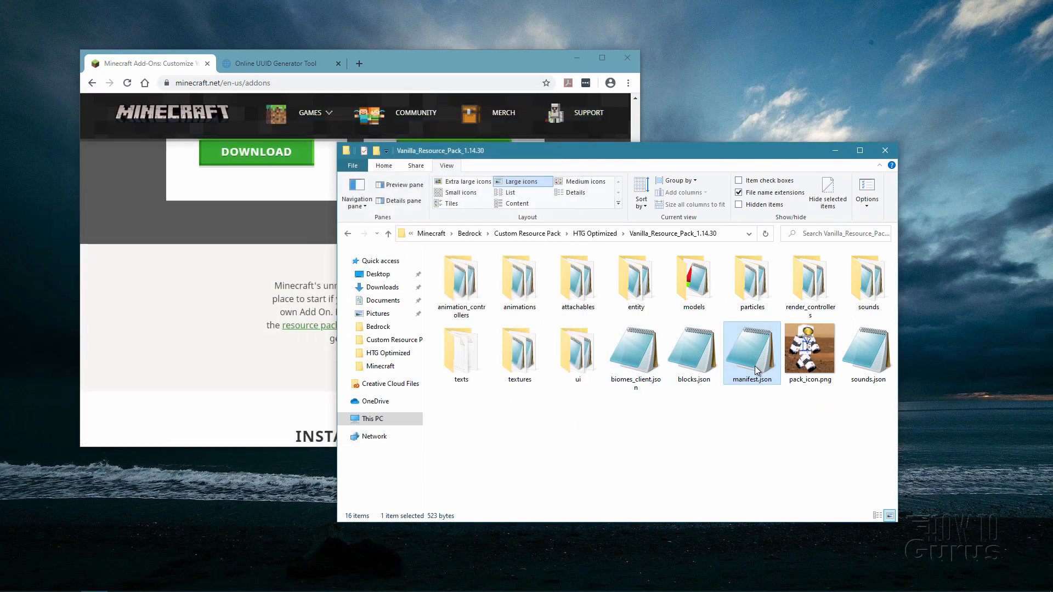
pyautogui.rightClick(751, 353)
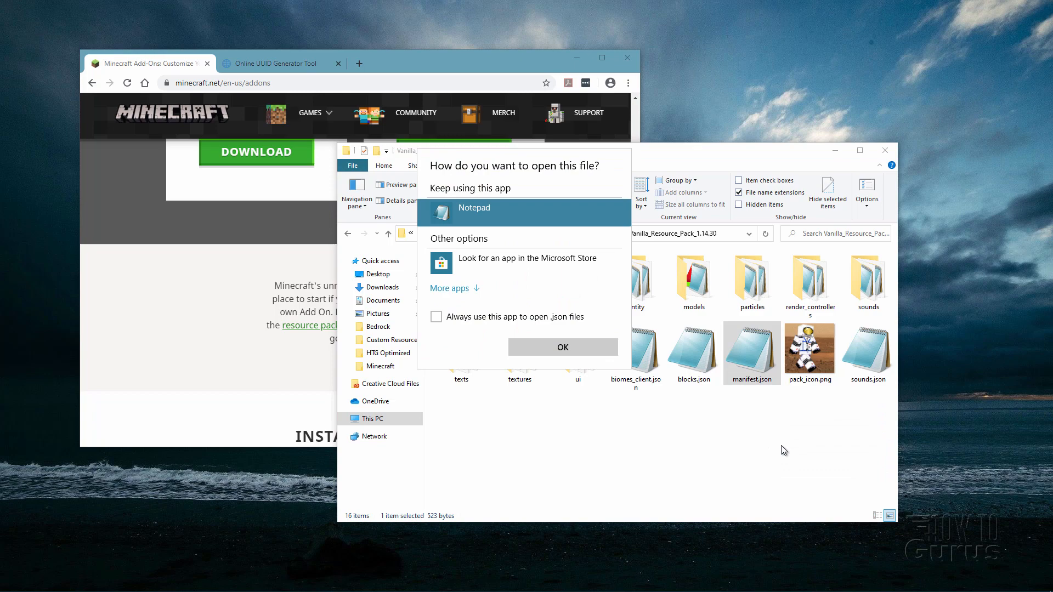
pyautogui.moveTo(533, 260)
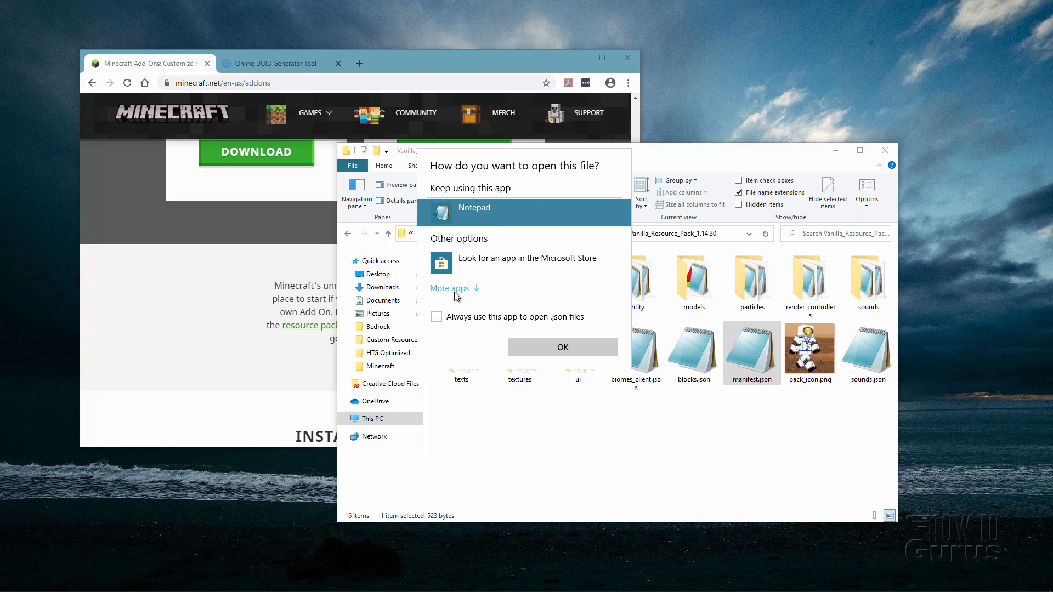
pyautogui.click(563, 347)
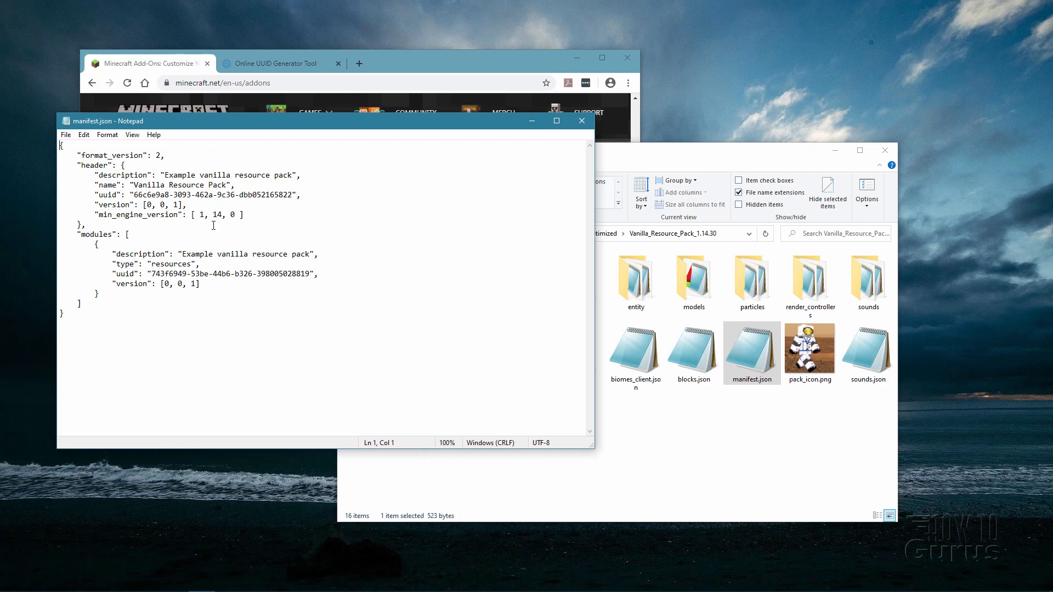
pyautogui.moveTo(232, 185)
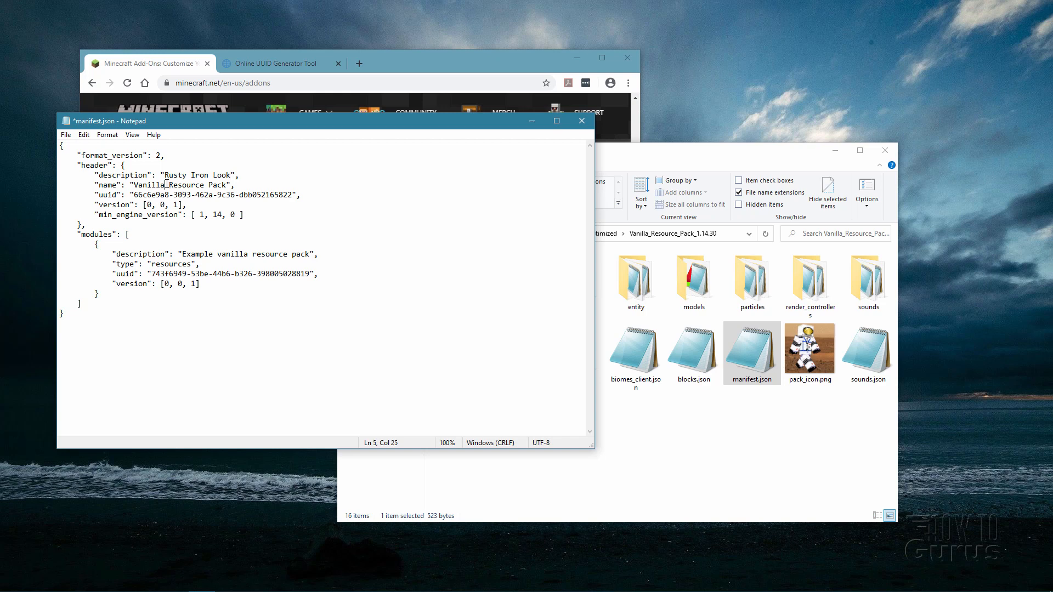
# - Rename the pack 'Rusty Iron Resource Pack' and paste 'Rusty Iron Look' into the module description
pyautogui.doubleClick(148, 185)
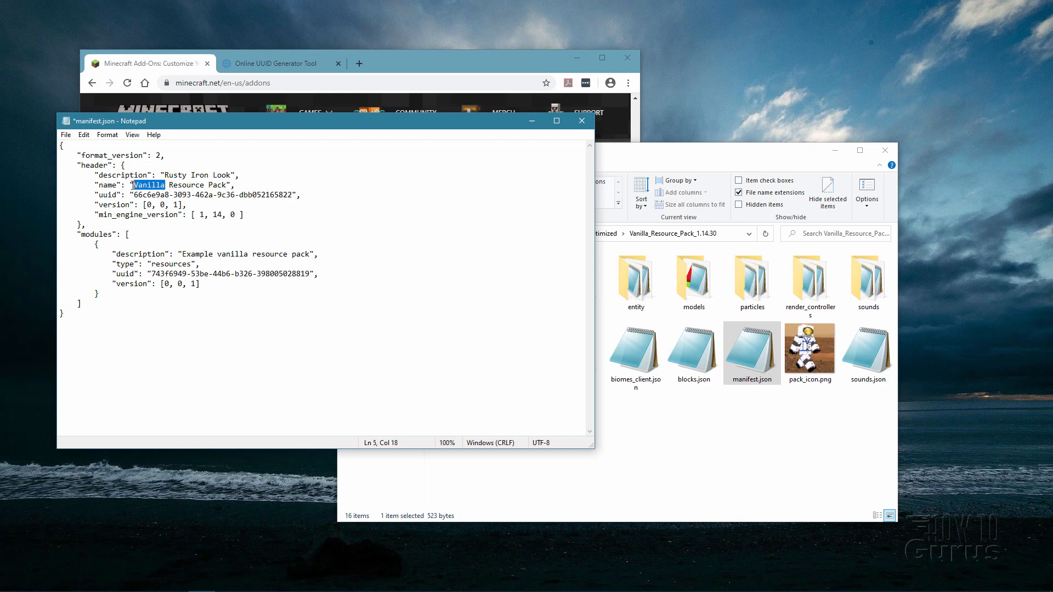
pyautogui.write('Rusty Iron')
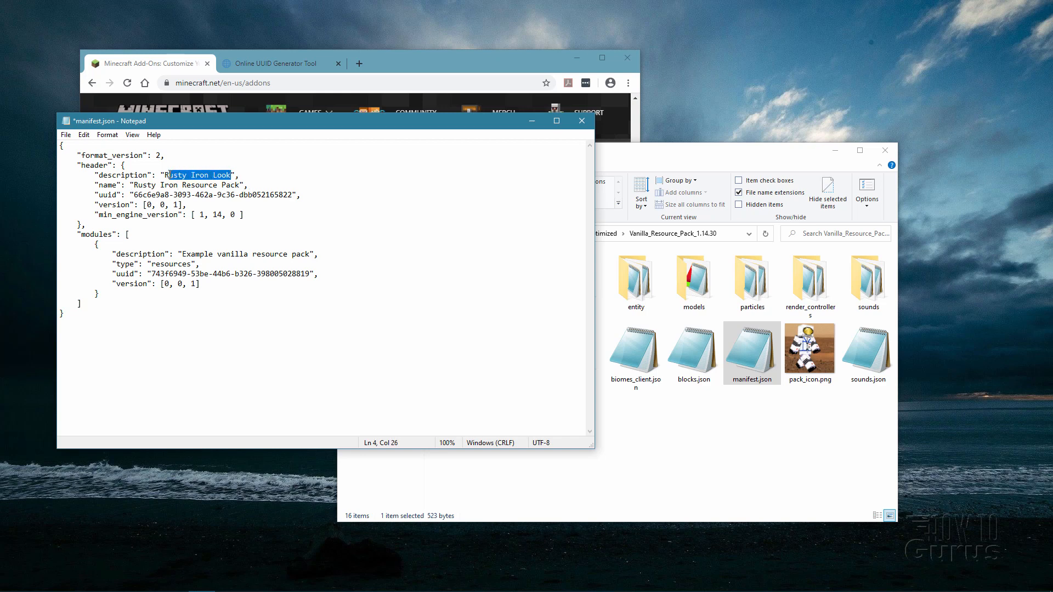
pyautogui.rightClick(198, 175)
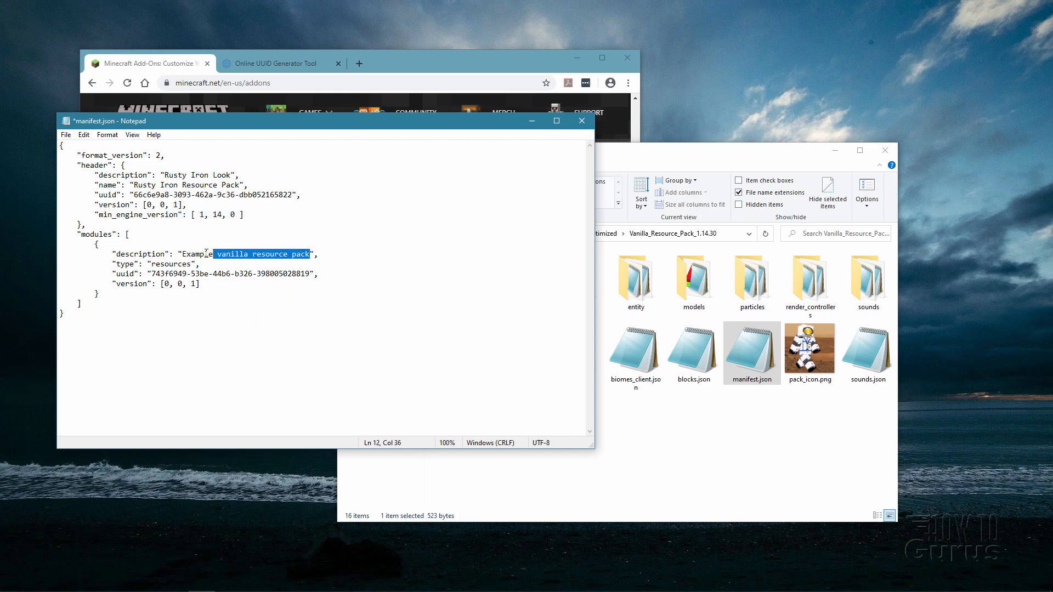
pyautogui.rightClick(205, 262)
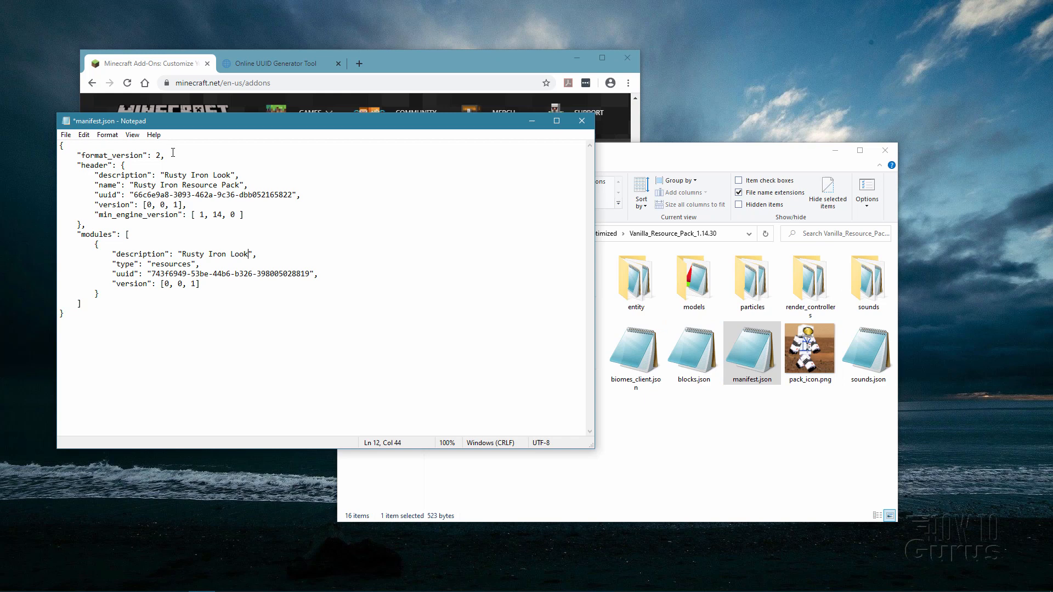
pyautogui.moveTo(210, 180)
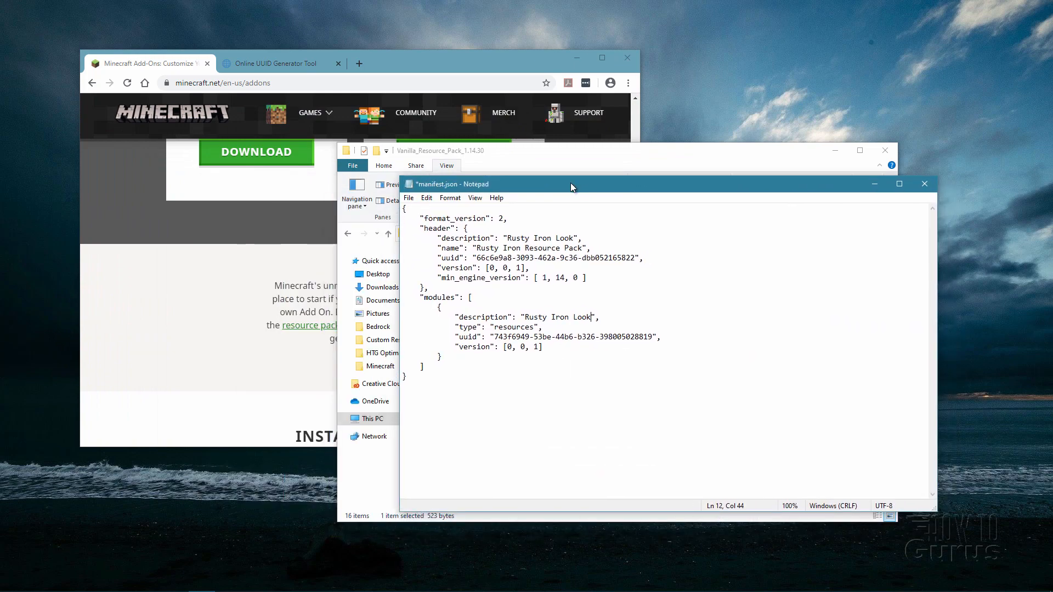
# - Generate a new version 4 UUID and paste it over the header uuid
pyautogui.click(278, 63)
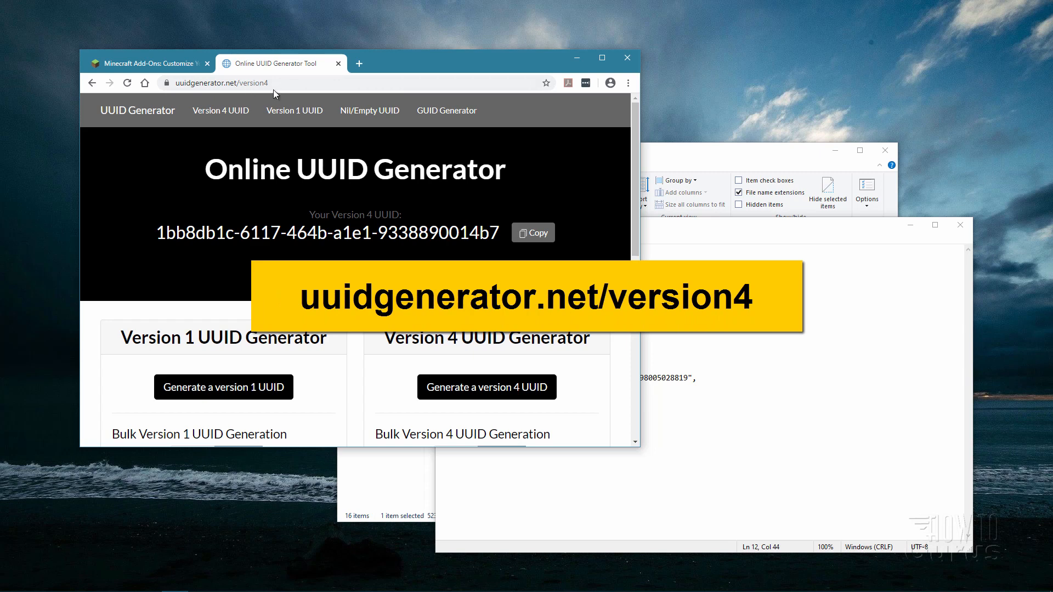
pyautogui.moveTo(221, 110)
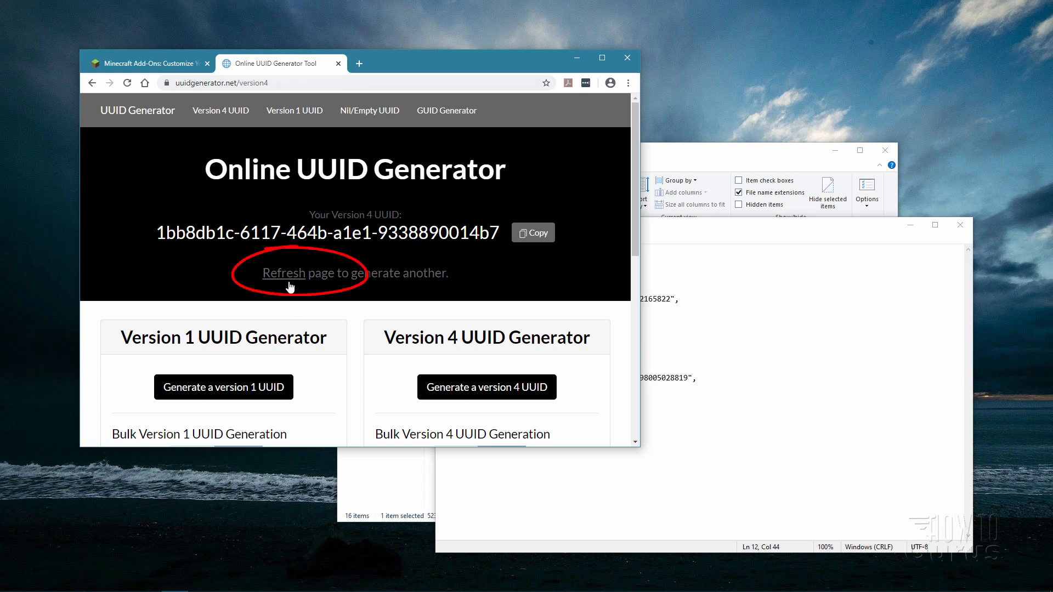
pyautogui.click(283, 272)
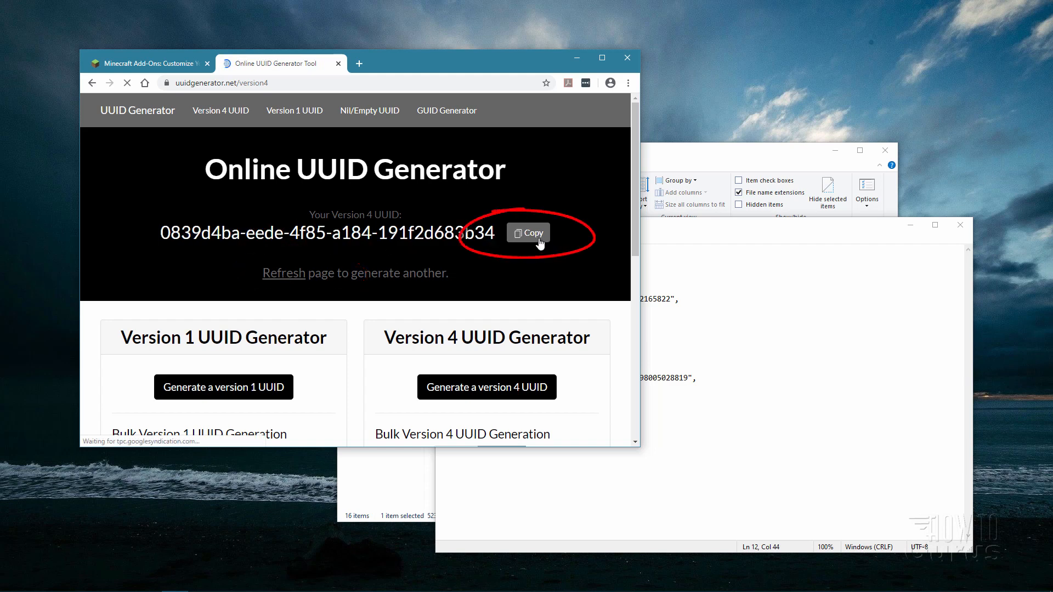
pyautogui.click(529, 232)
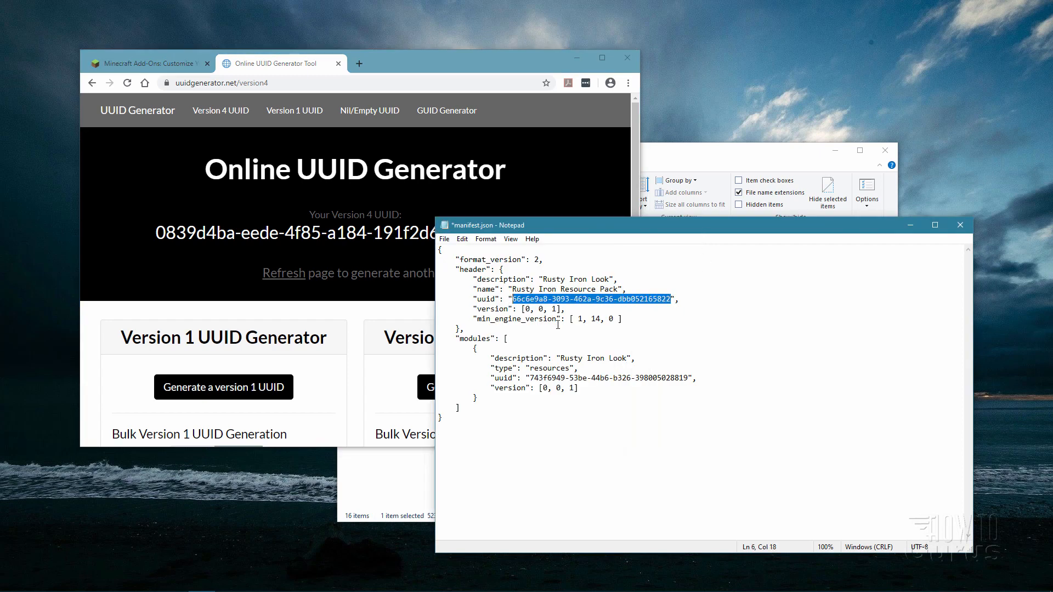
pyautogui.rightClick(580, 299)
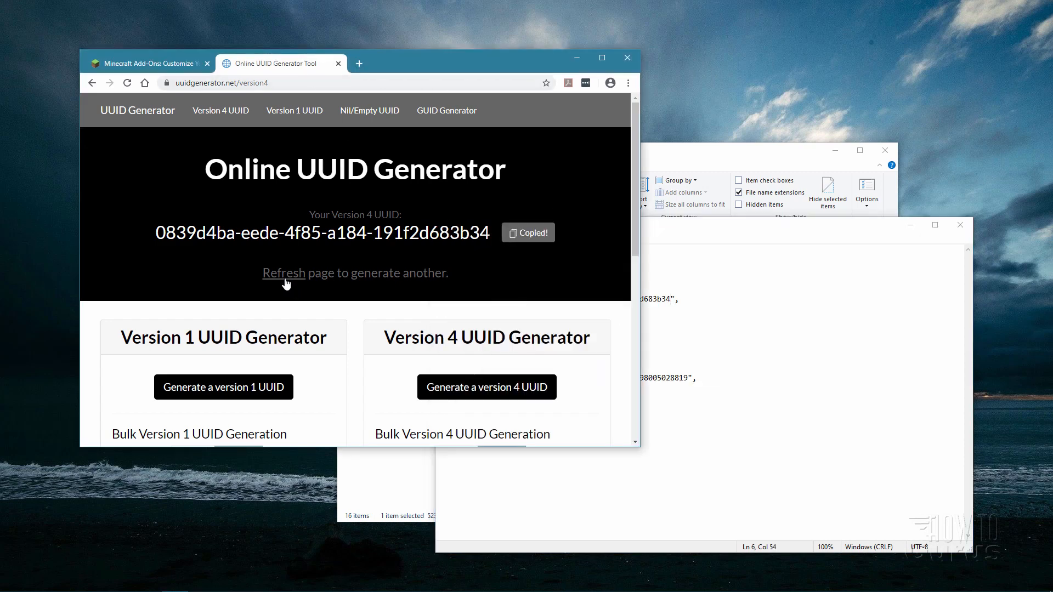
# - Copy a second fresh UUID for the module uuid and save manifest.json
pyautogui.click(284, 273)
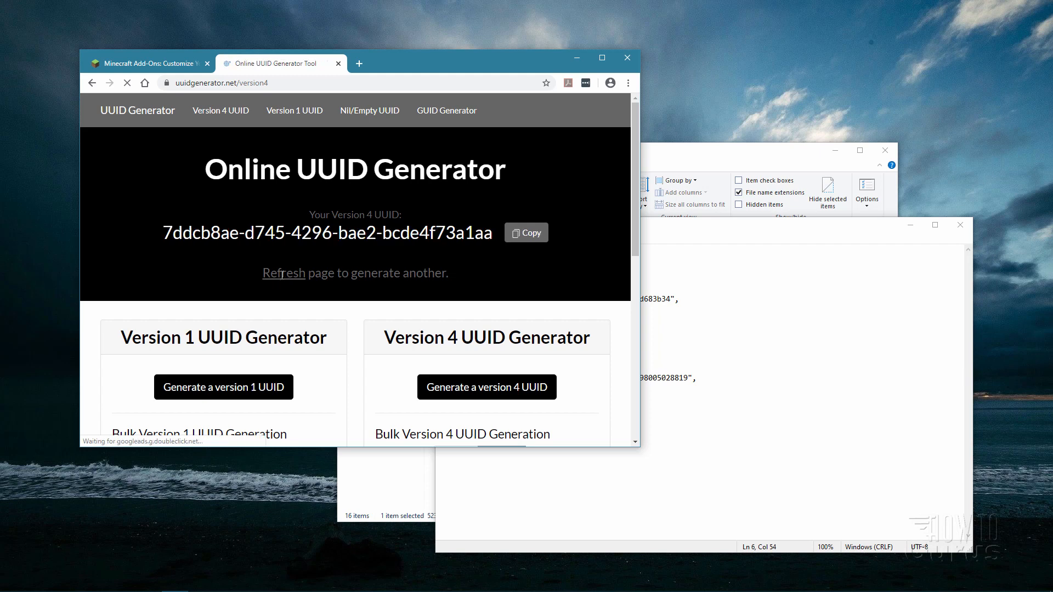
pyautogui.click(526, 232)
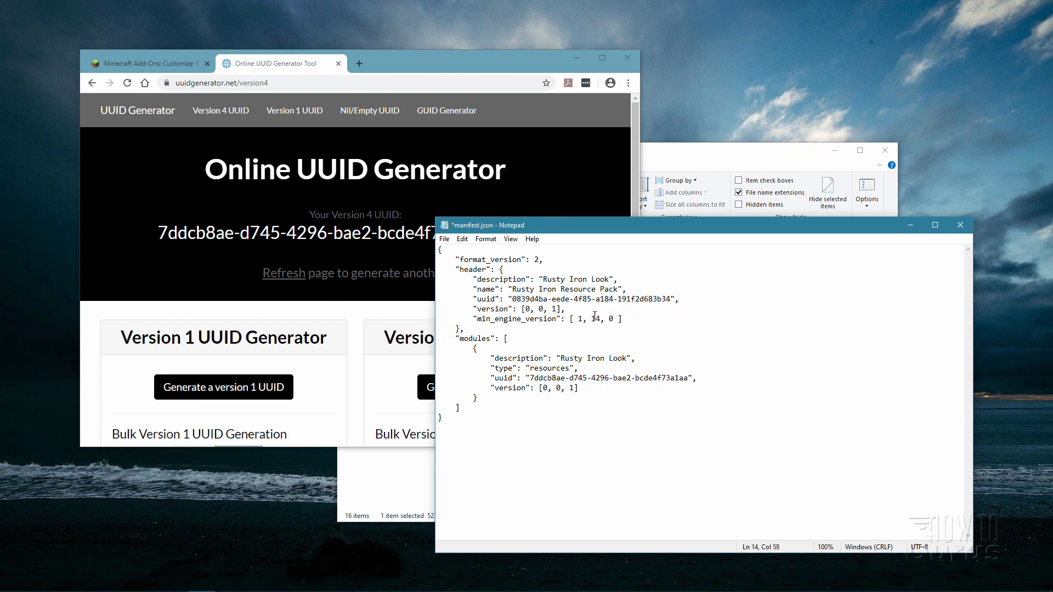
pyautogui.press('ctrl+s')
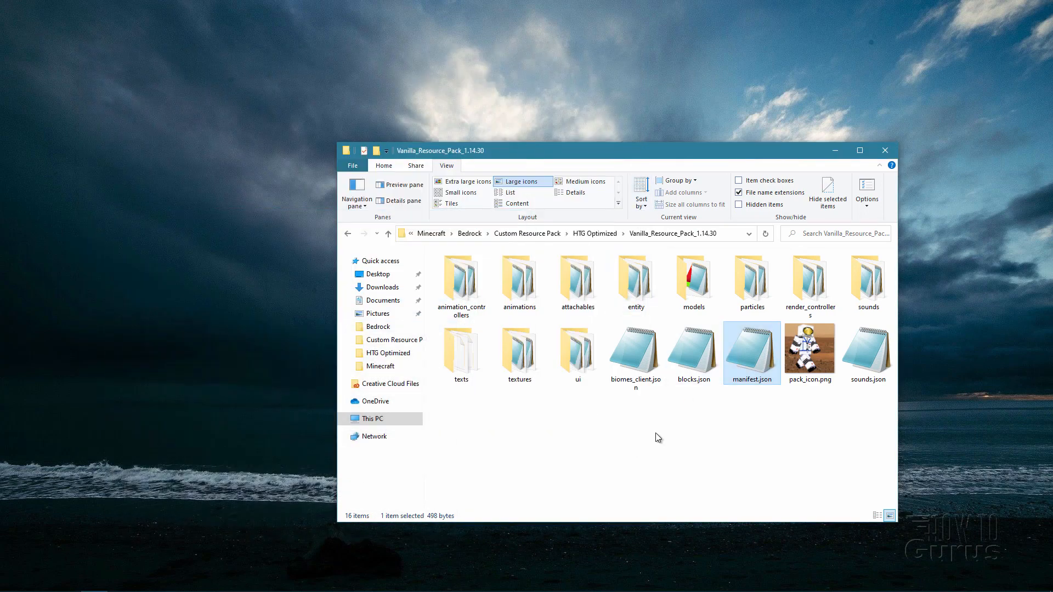
# - Select all the resource pack's folders except textures and cut them out
pyautogui.click(805, 424)
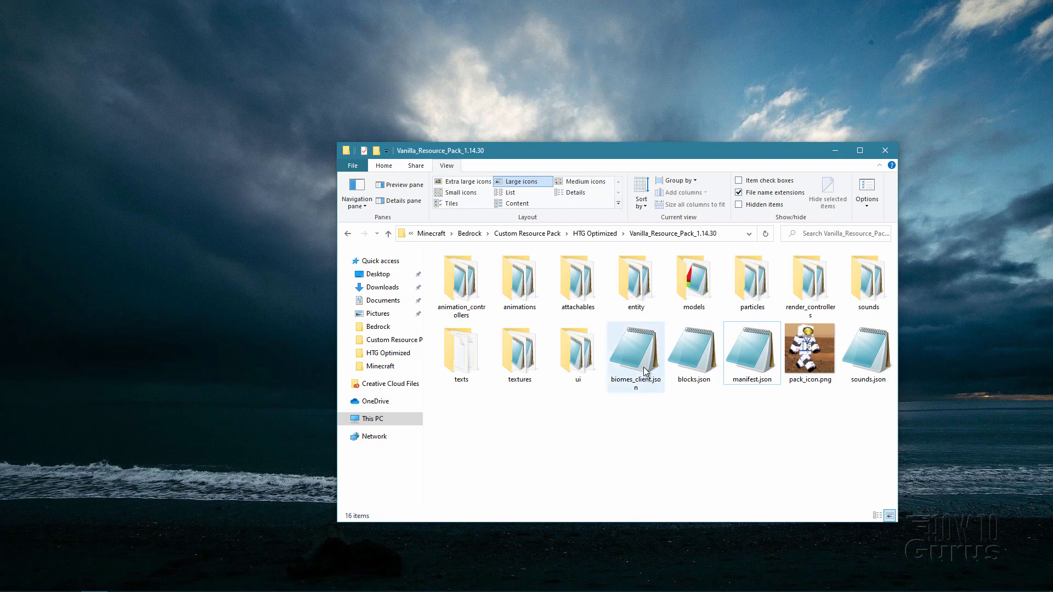
pyautogui.click(868, 349)
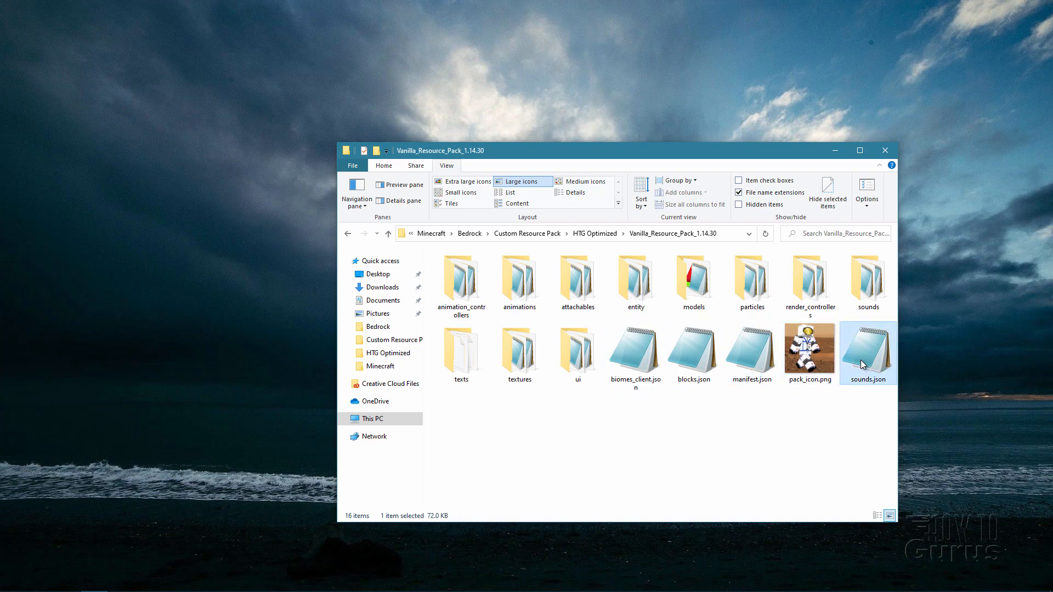
pyautogui.moveTo(605, 415)
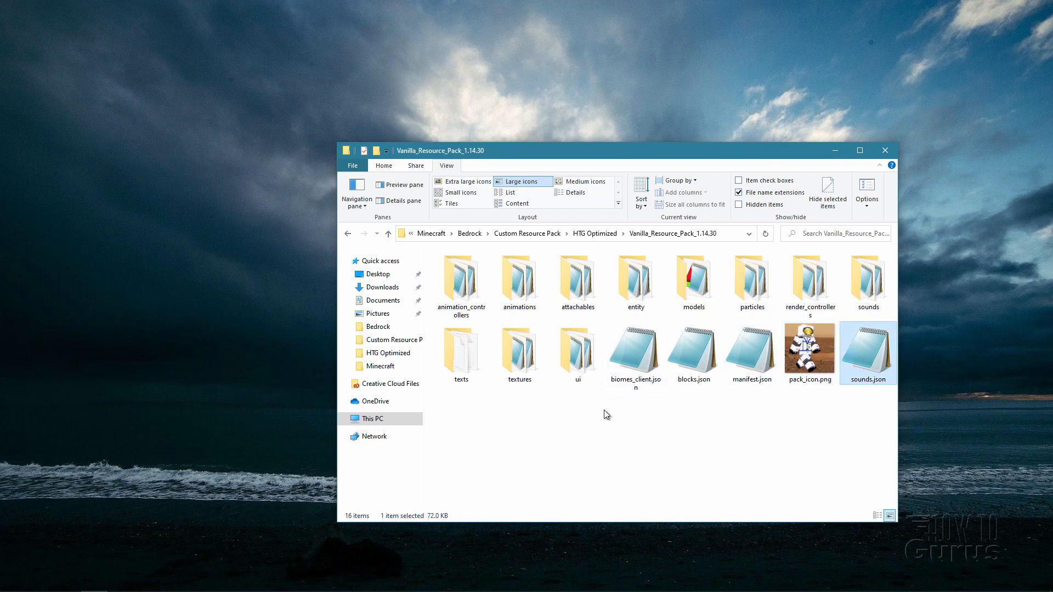
pyautogui.click(519, 345)
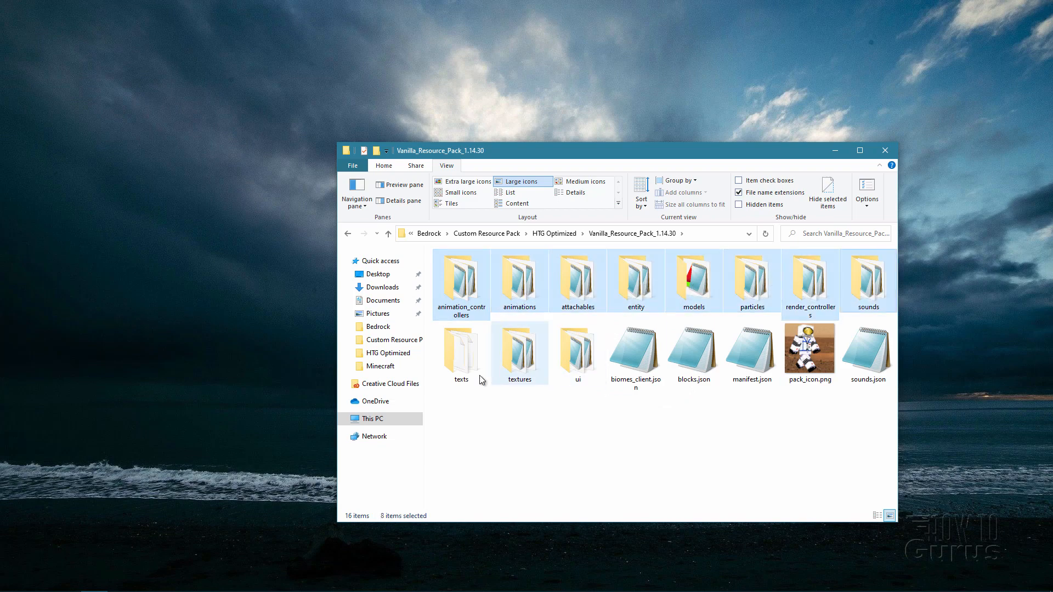
pyautogui.rightClick(577, 346)
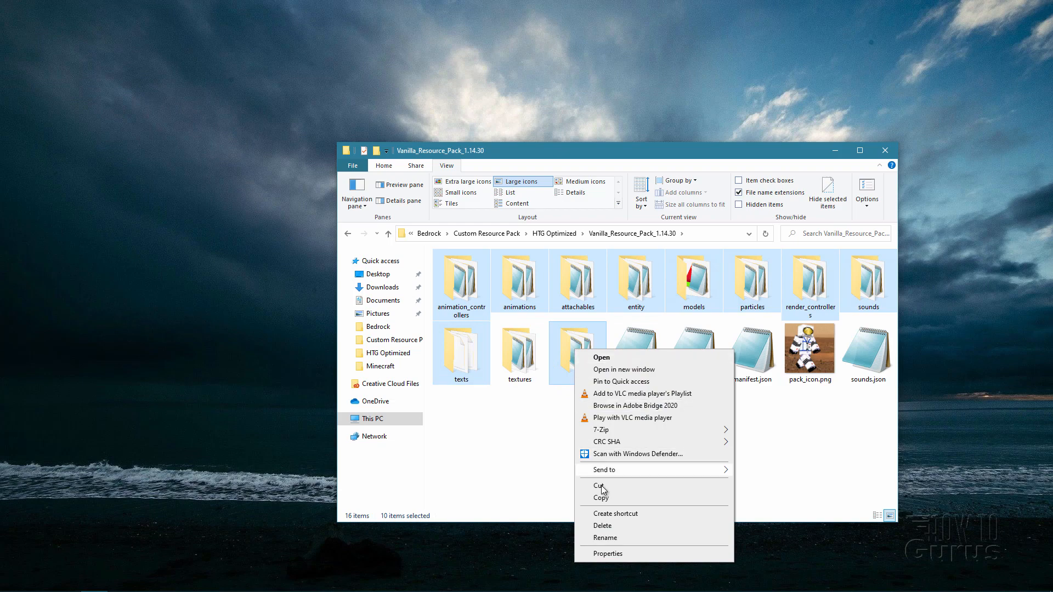
pyautogui.click(602, 526)
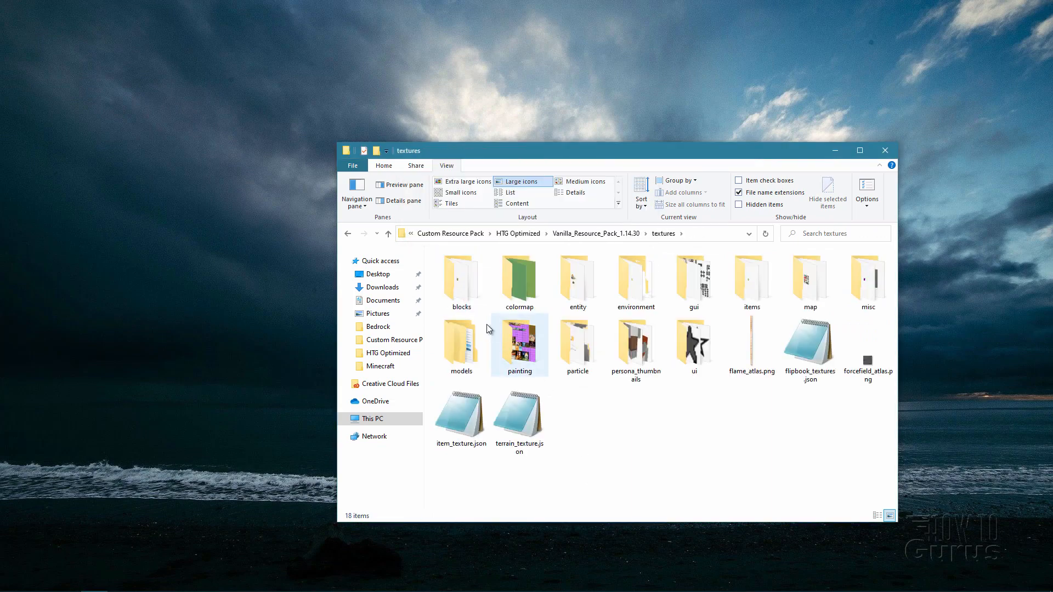
# - Select colormap through terrain_texture.json in textures and delete everything but blocks
pyautogui.click(461, 279)
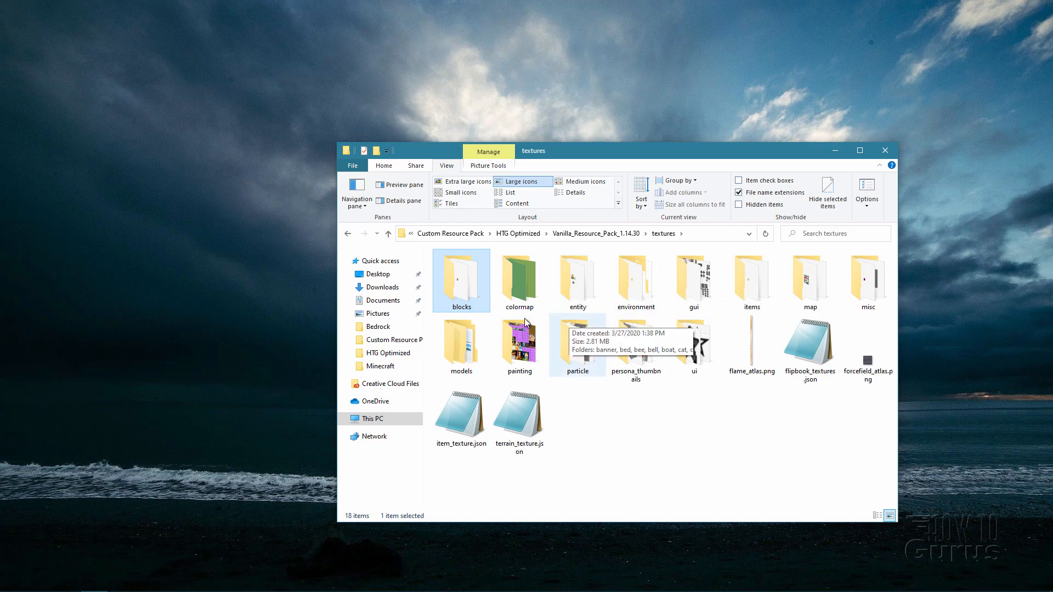
pyautogui.moveTo(549, 408)
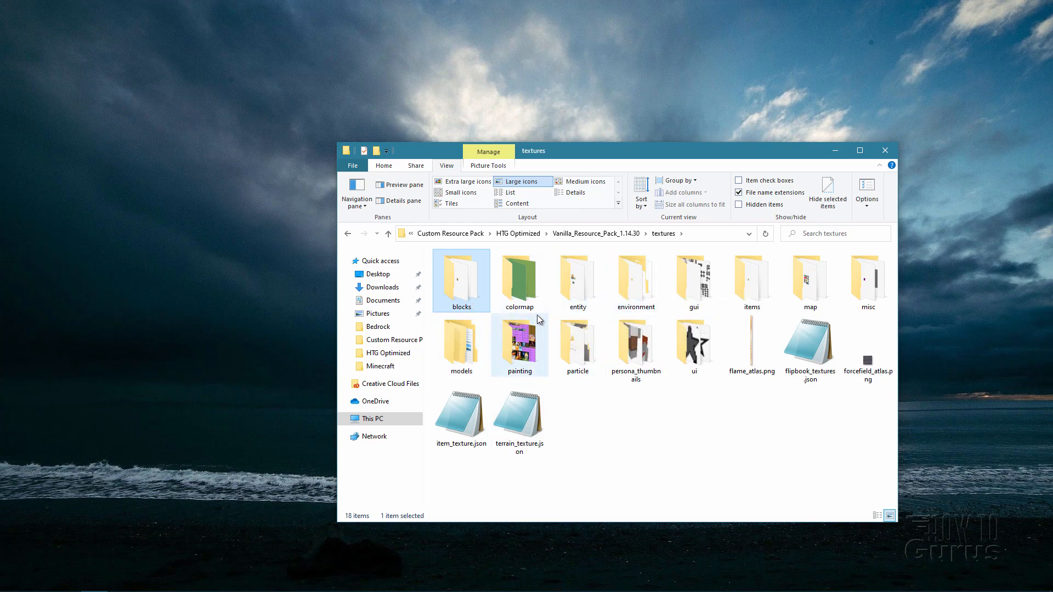
pyautogui.click(625, 442)
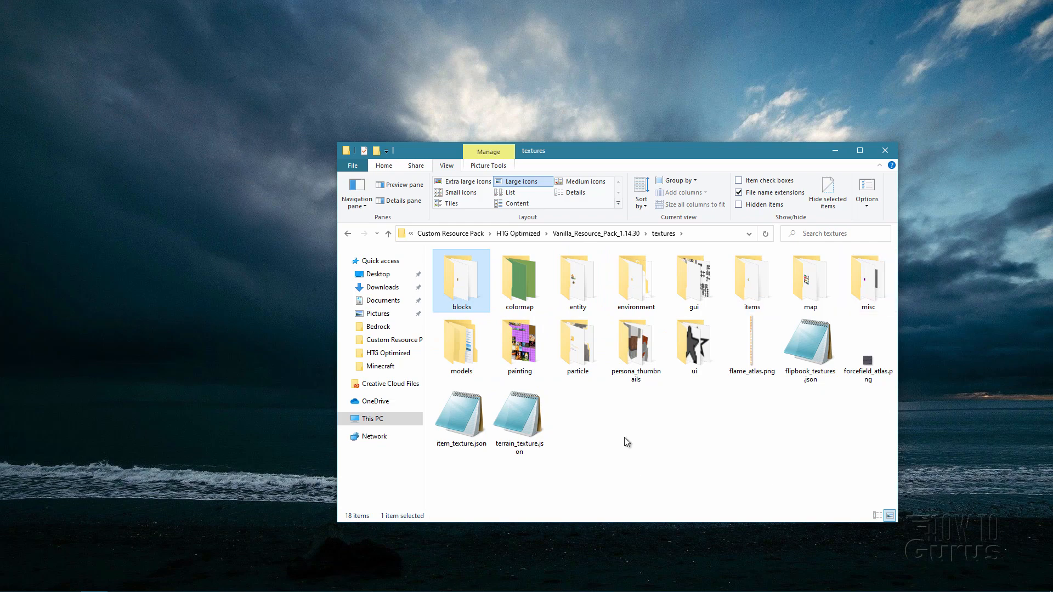
pyautogui.click(519, 280)
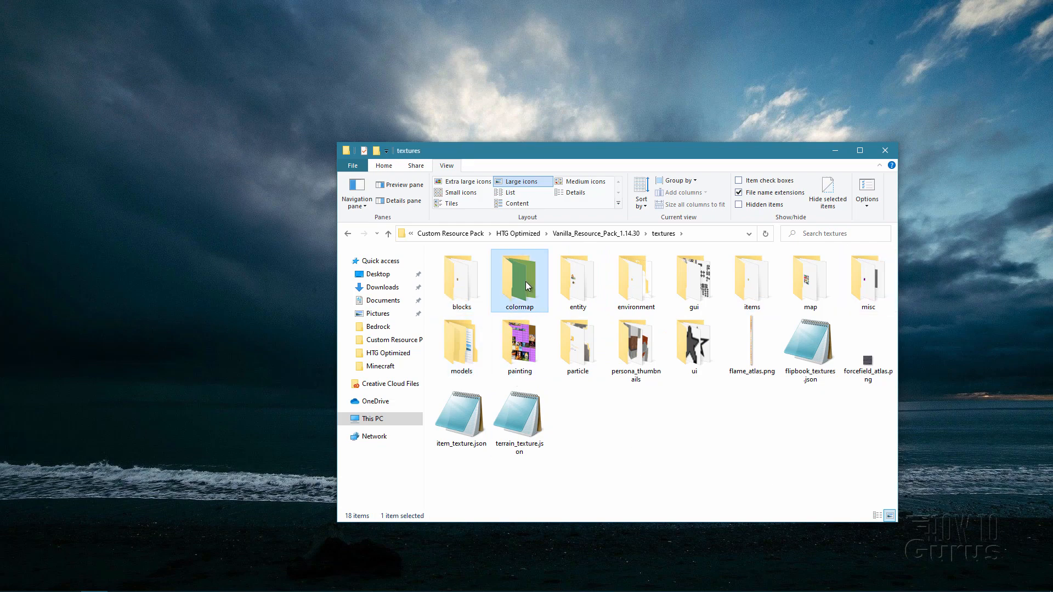
pyautogui.click(635, 277)
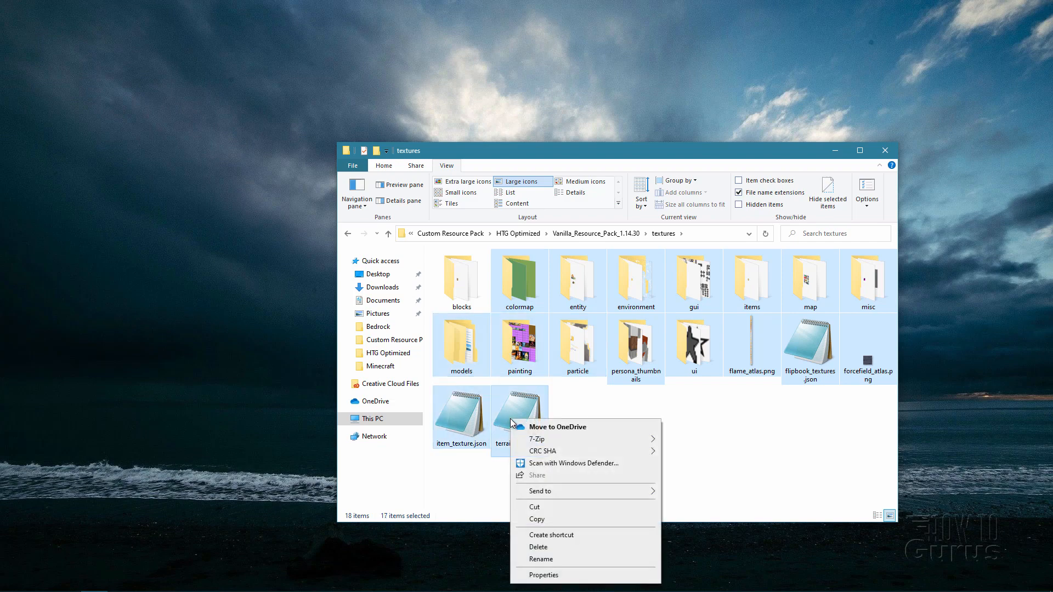
pyautogui.click(621, 424)
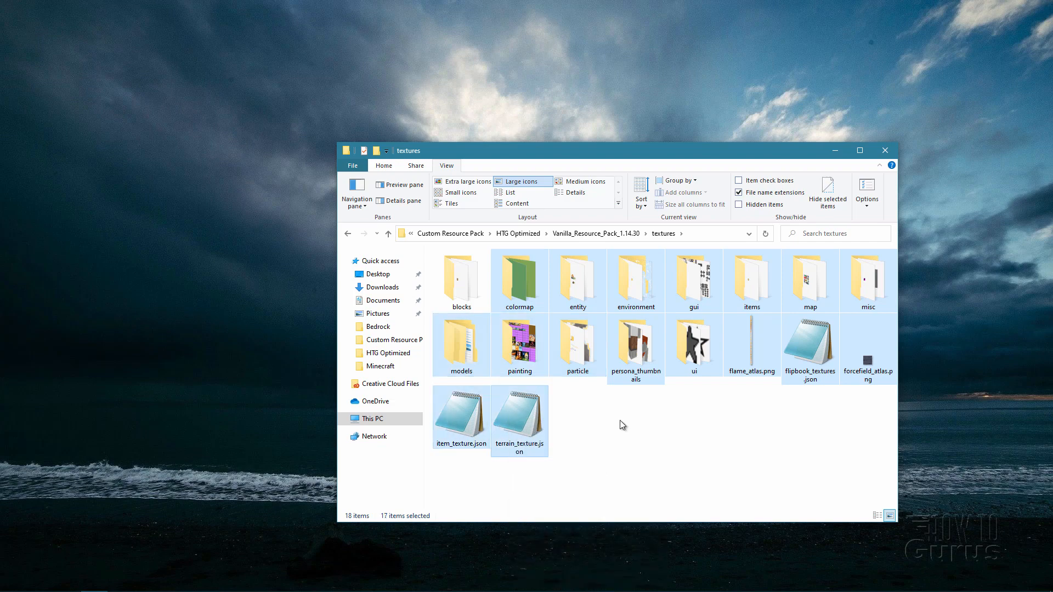
pyautogui.press('Delete')
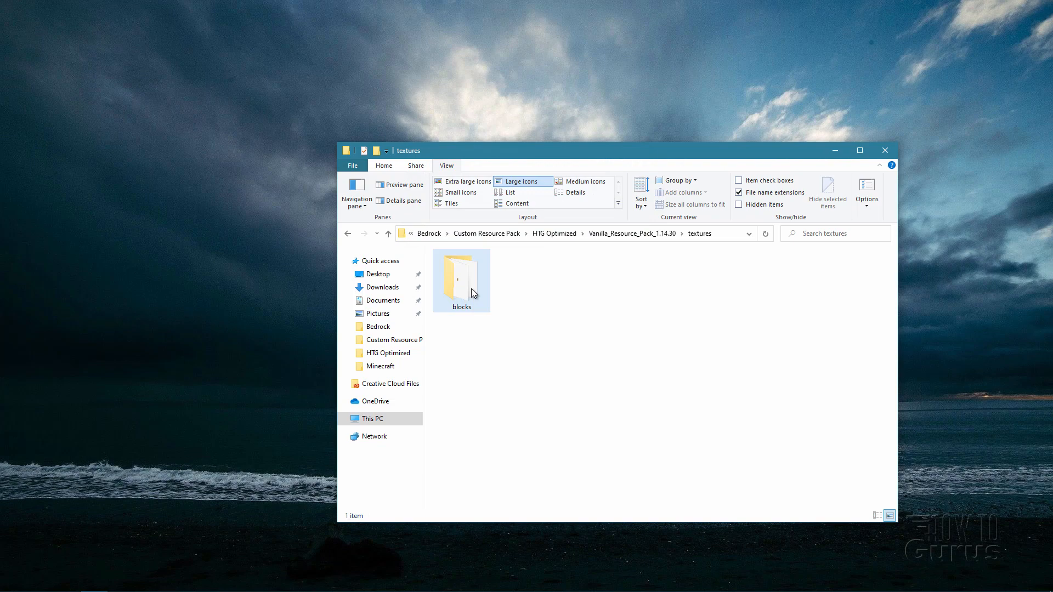
# - Open the blocks folder and delete all 716 vanilla block textures
pyautogui.doubleClick(461, 275)
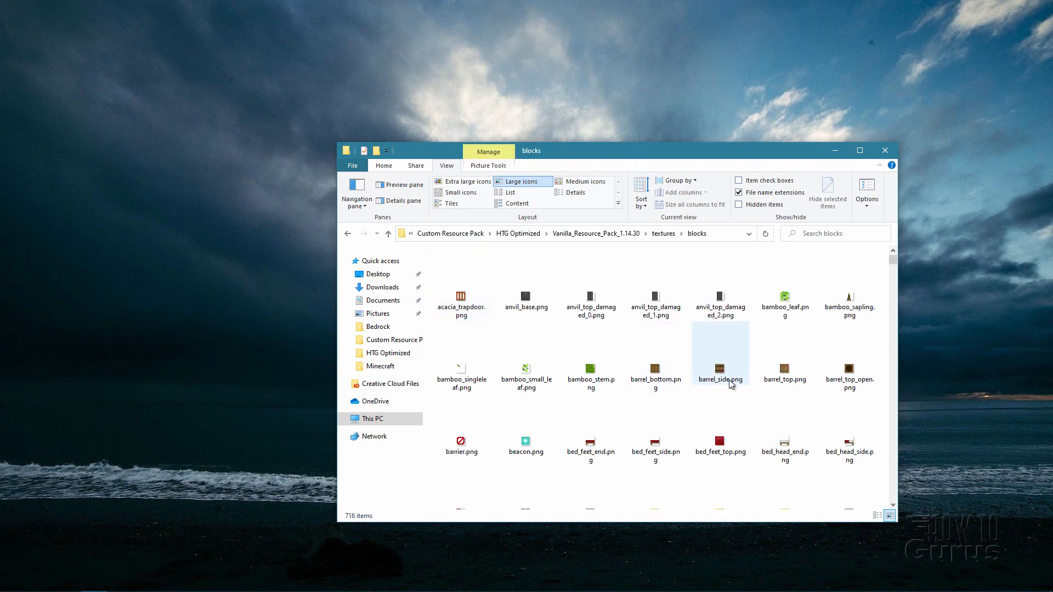
pyautogui.click(462, 302)
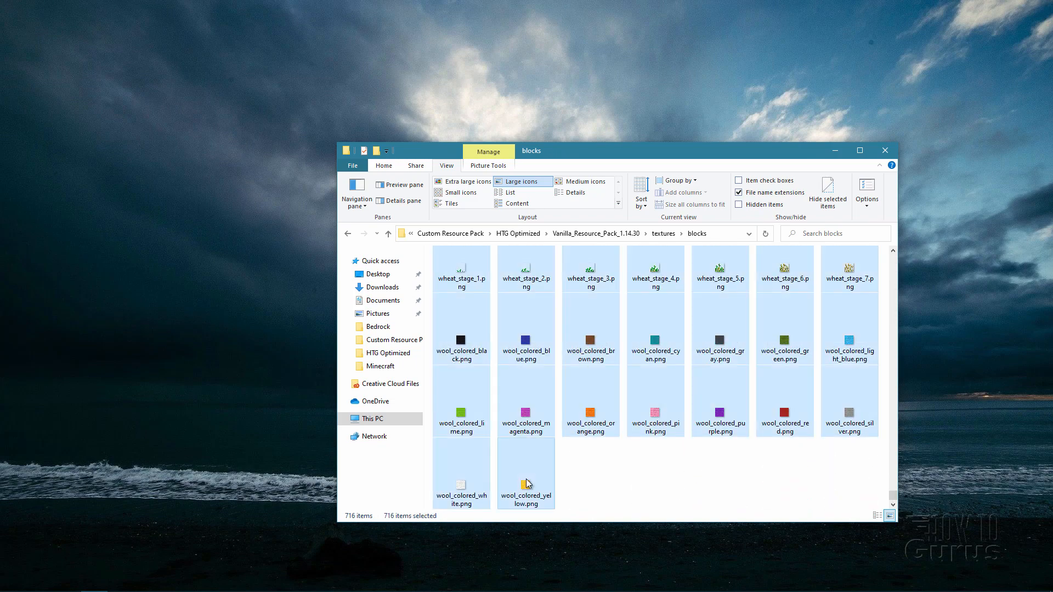
pyautogui.rightClick(526, 482)
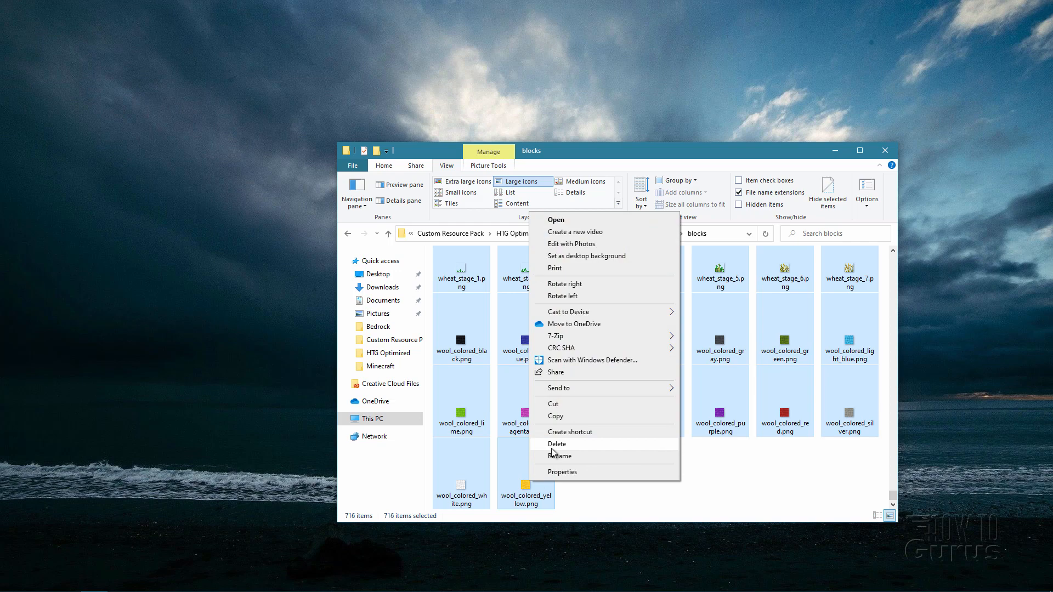
pyautogui.click(557, 444)
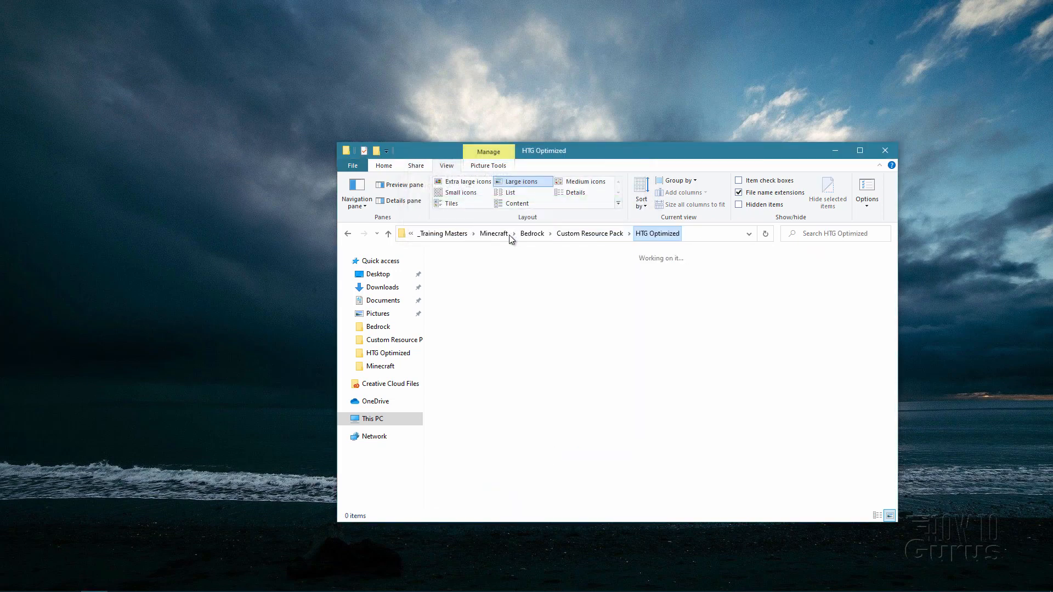
# - Copy iron_block.png into textures\blocks, then select everything in Vanilla_Resource_Pack_1.14.30
pyautogui.click(694, 273)
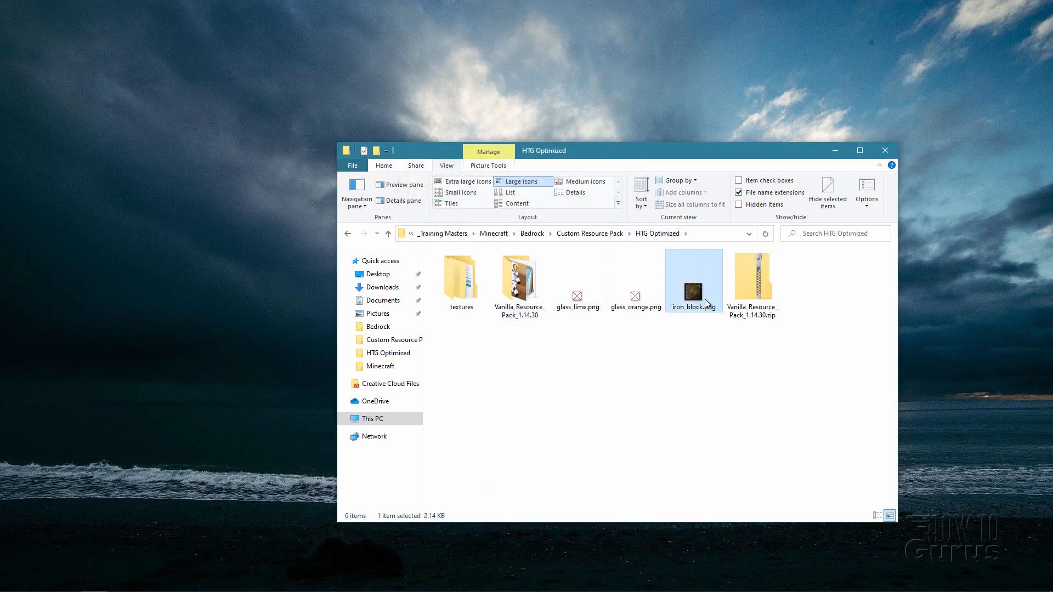
pyautogui.rightClick(694, 279)
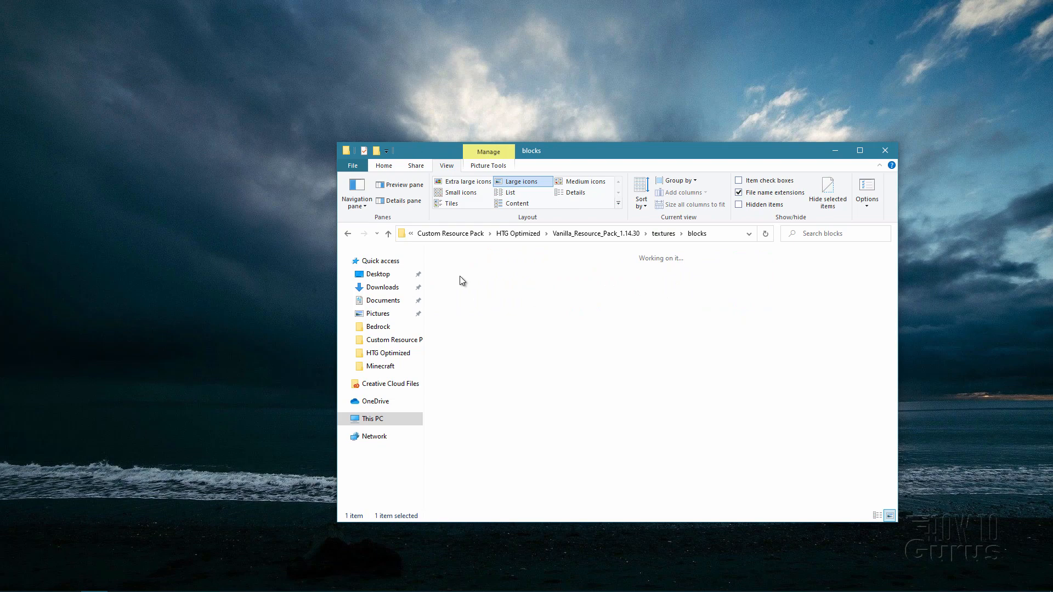
pyautogui.rightClick(532, 311)
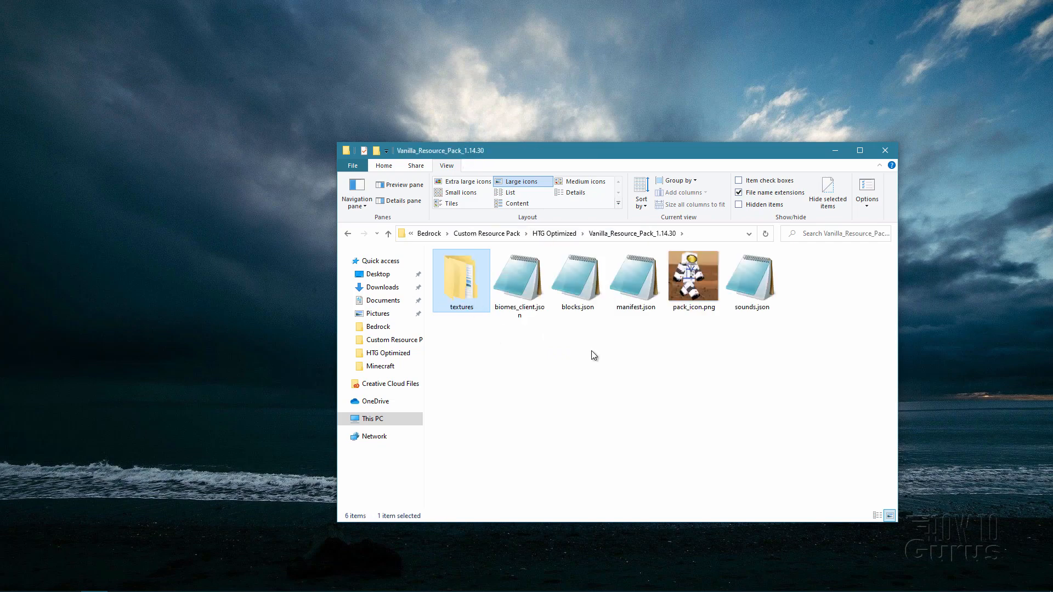
pyautogui.click(685, 356)
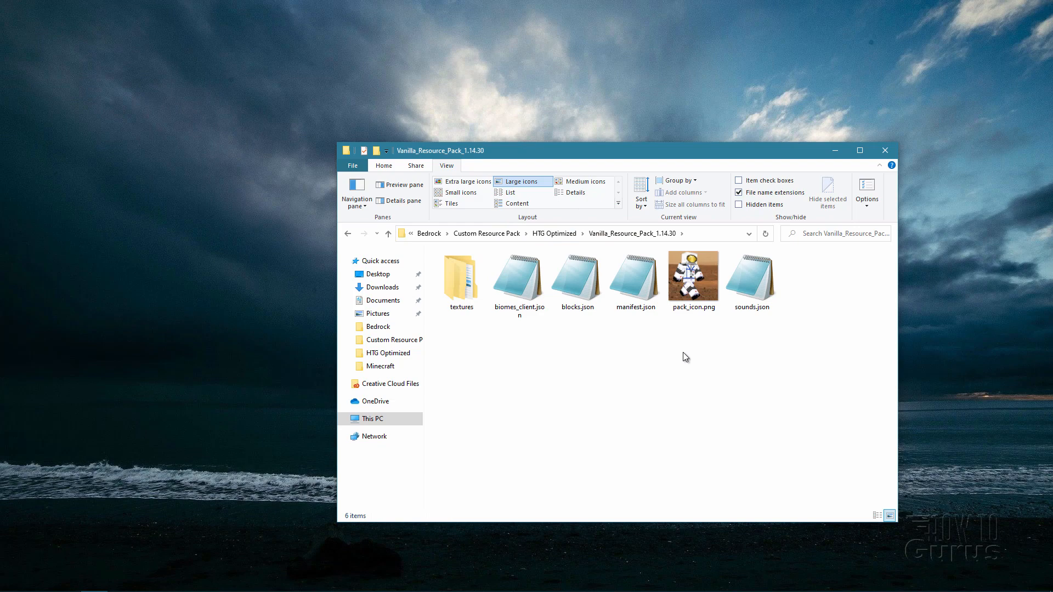
pyautogui.press('ctrl+a')
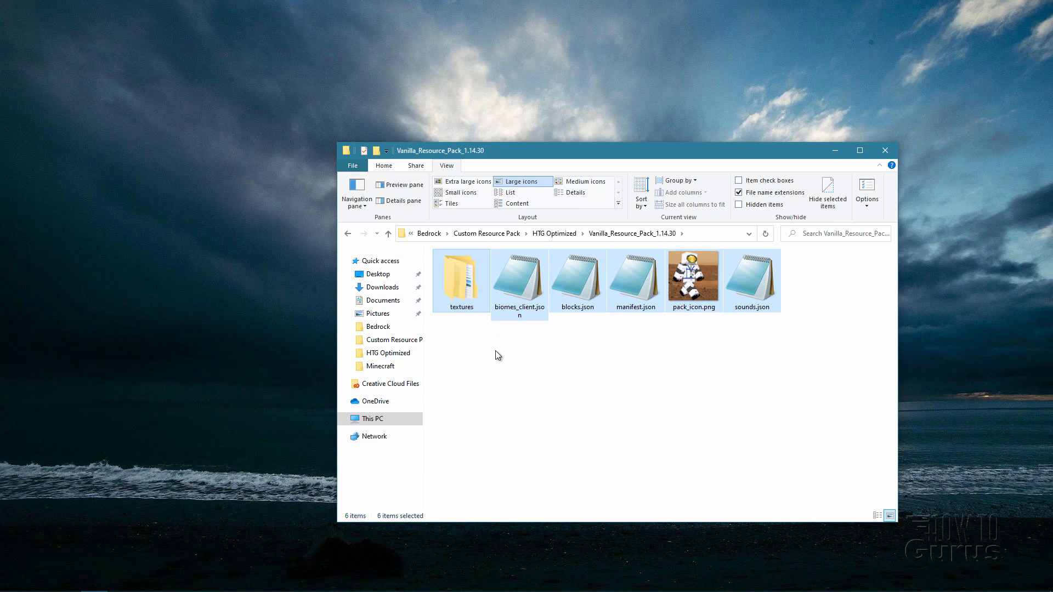
# - Archive the six selected pack items with 7-Zip as Rusty.zip in zip format
pyautogui.rightClick(531, 292)
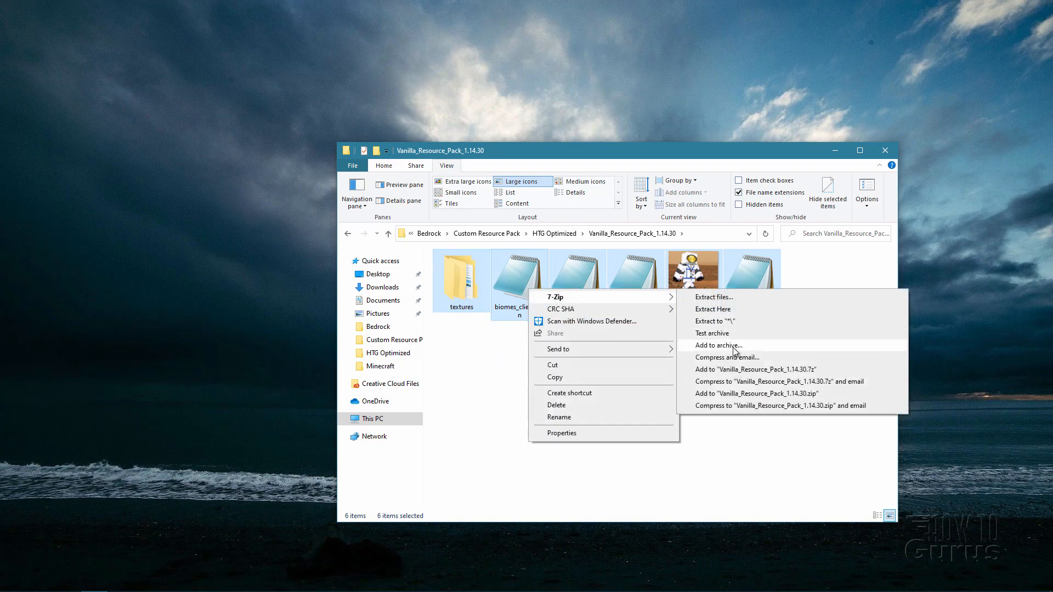
pyautogui.click(718, 345)
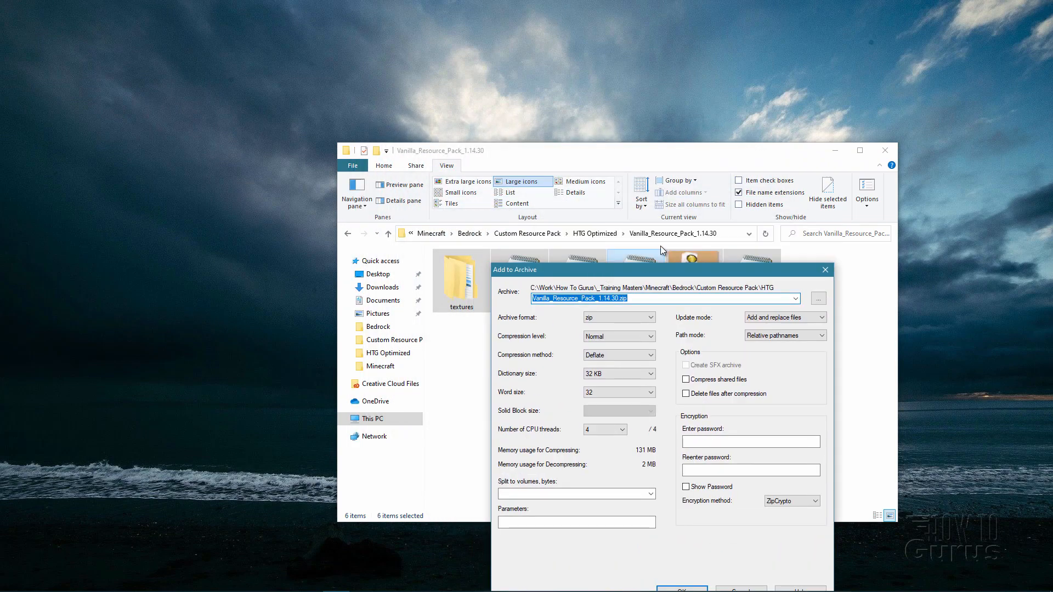
pyautogui.click(615, 297)
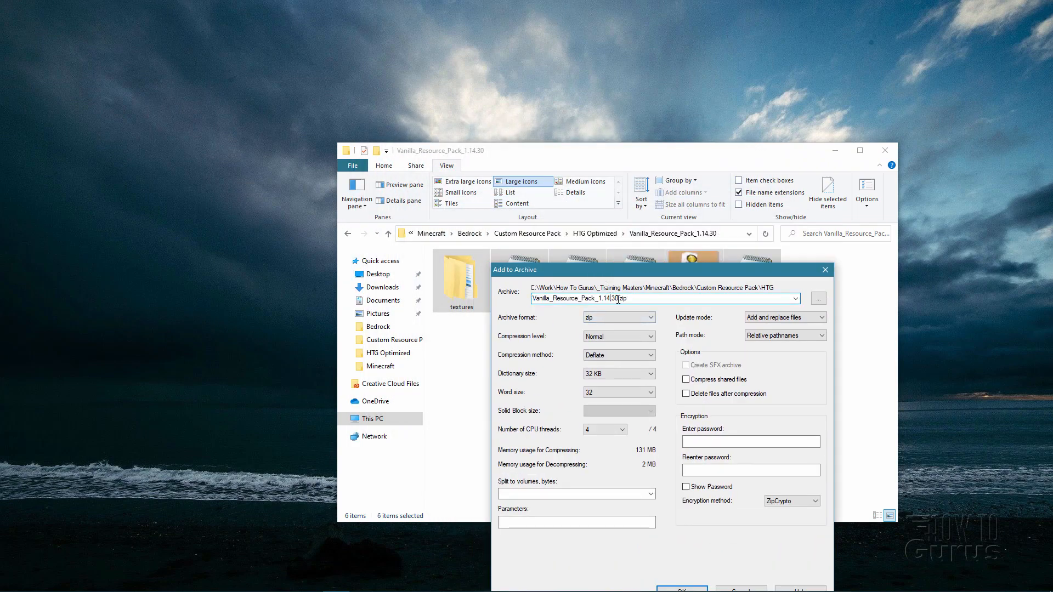
pyautogui.write('Rusty.zip')
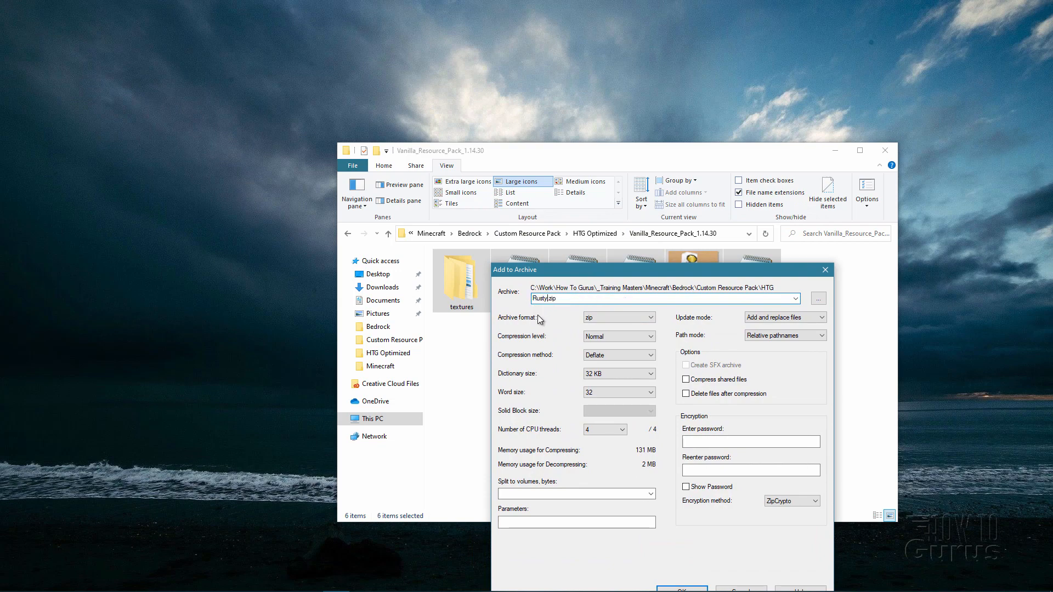
pyautogui.click(649, 317)
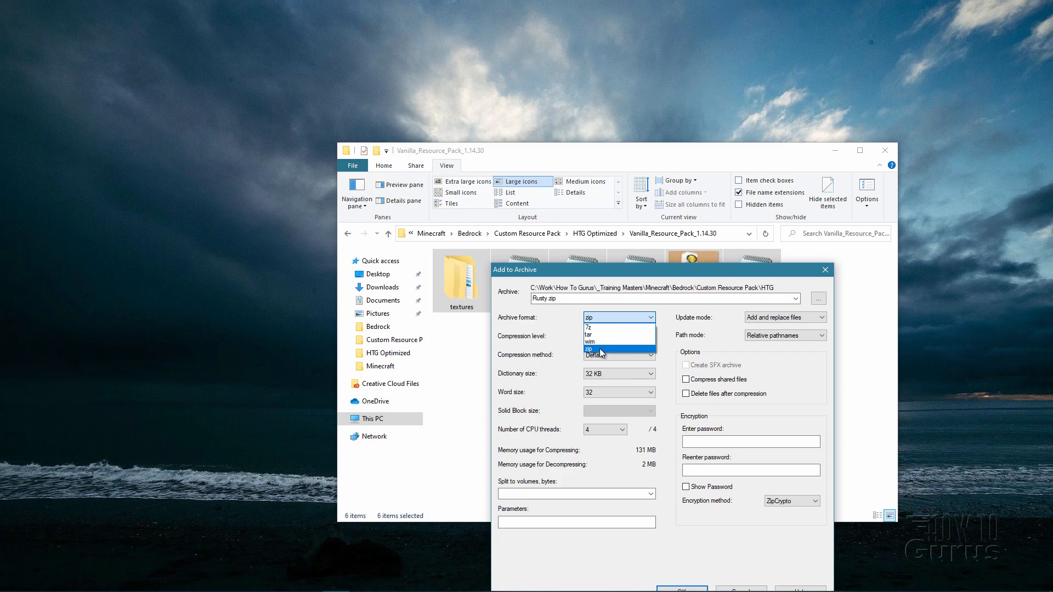
pyautogui.click(601, 350)
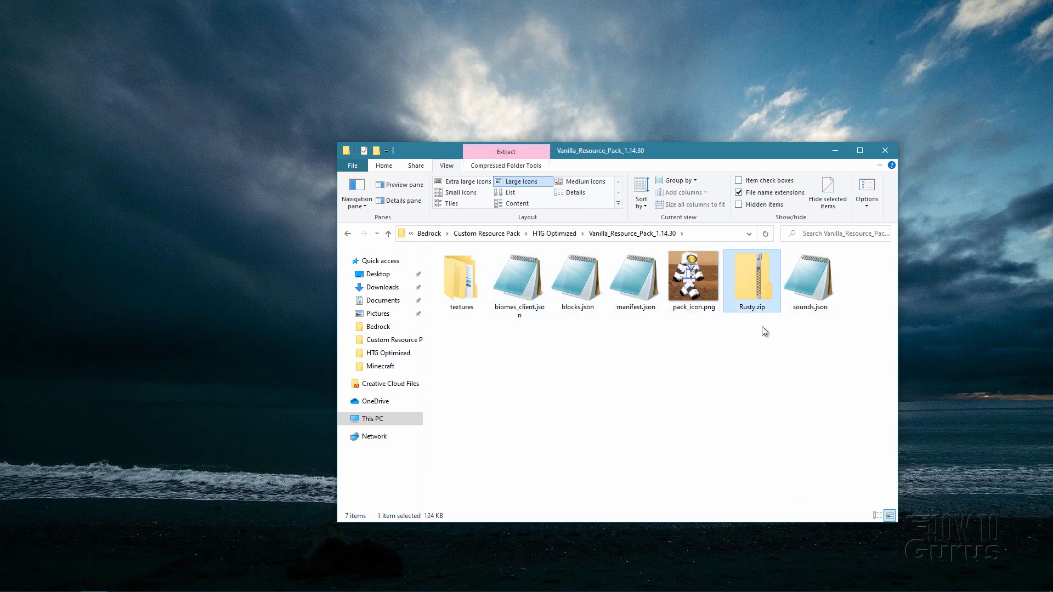
# - Change Rusty.zip's extension to .mcpack and confirm the extension-change warning
pyautogui.click(506, 165)
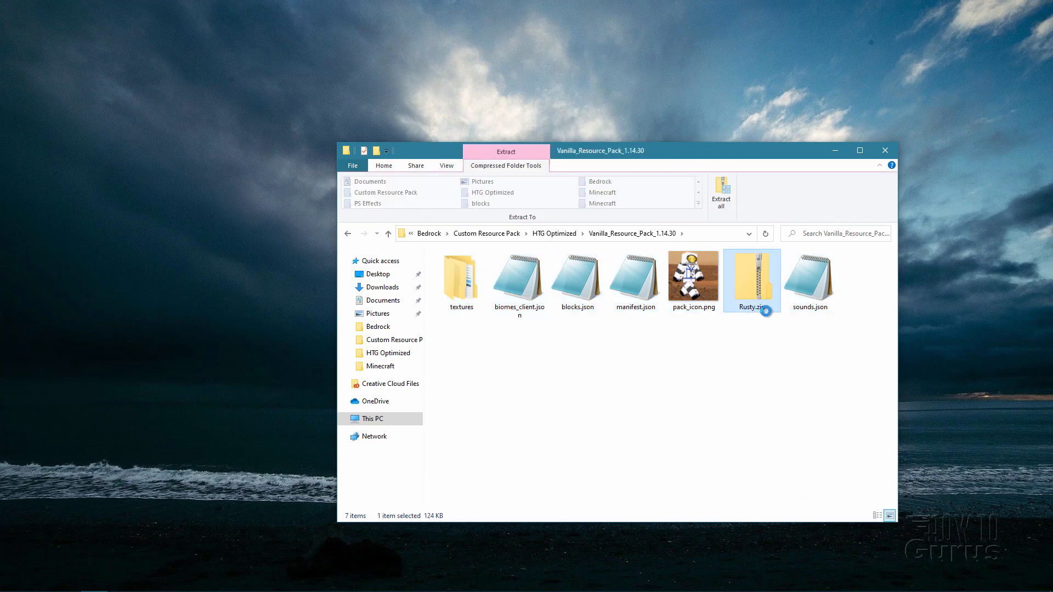
pyautogui.click(383, 165)
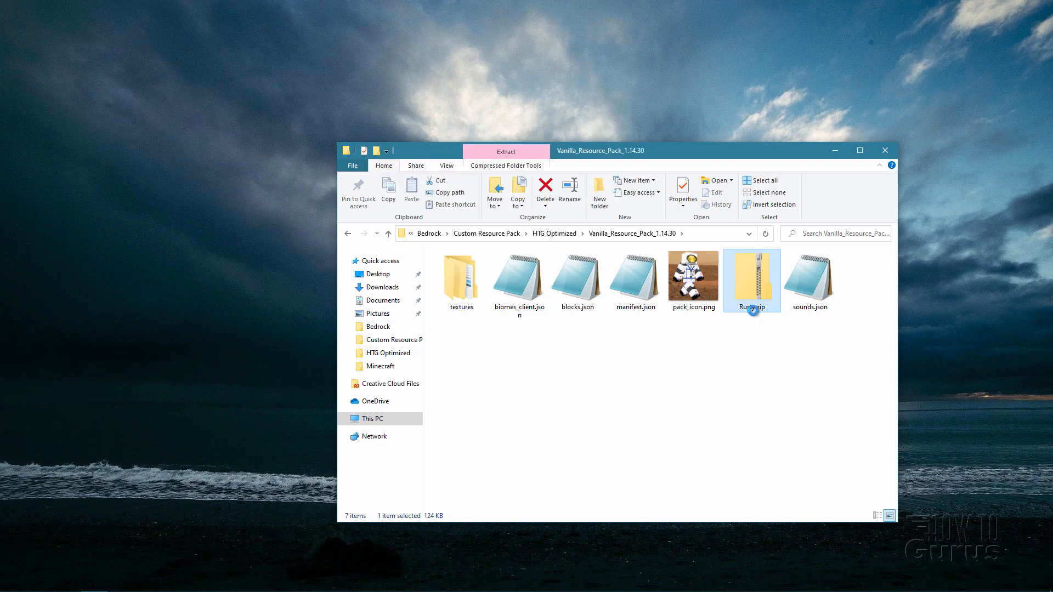
pyautogui.rightClick(750, 280)
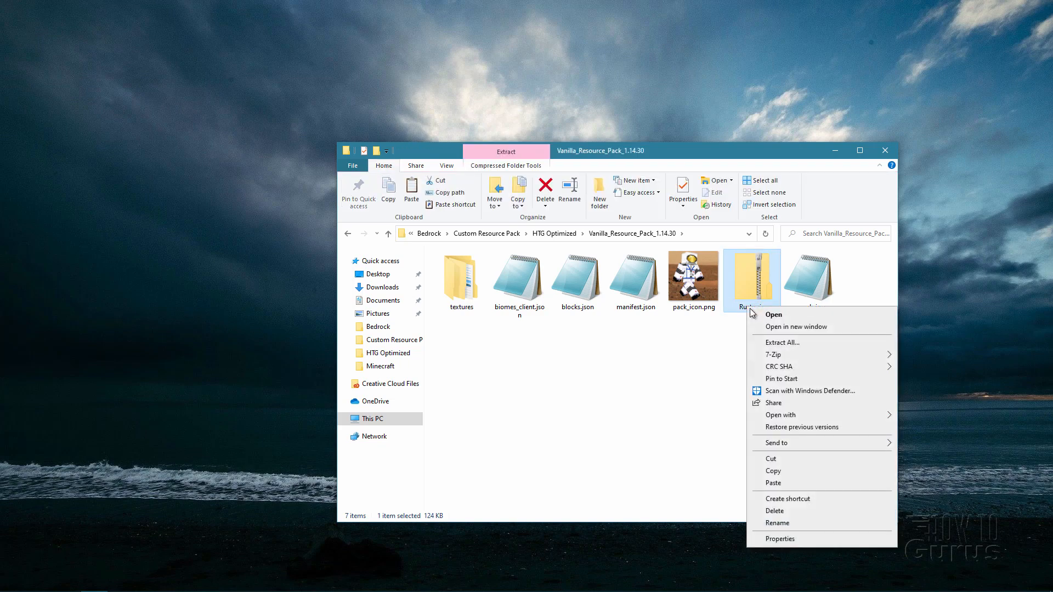
pyautogui.click(776, 523)
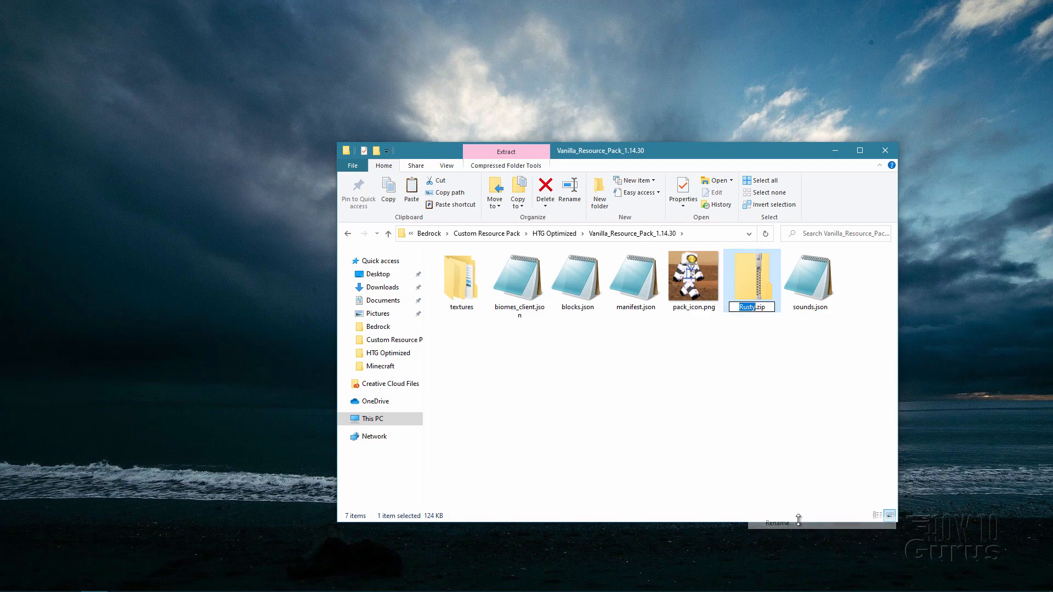
pyautogui.click(746, 306)
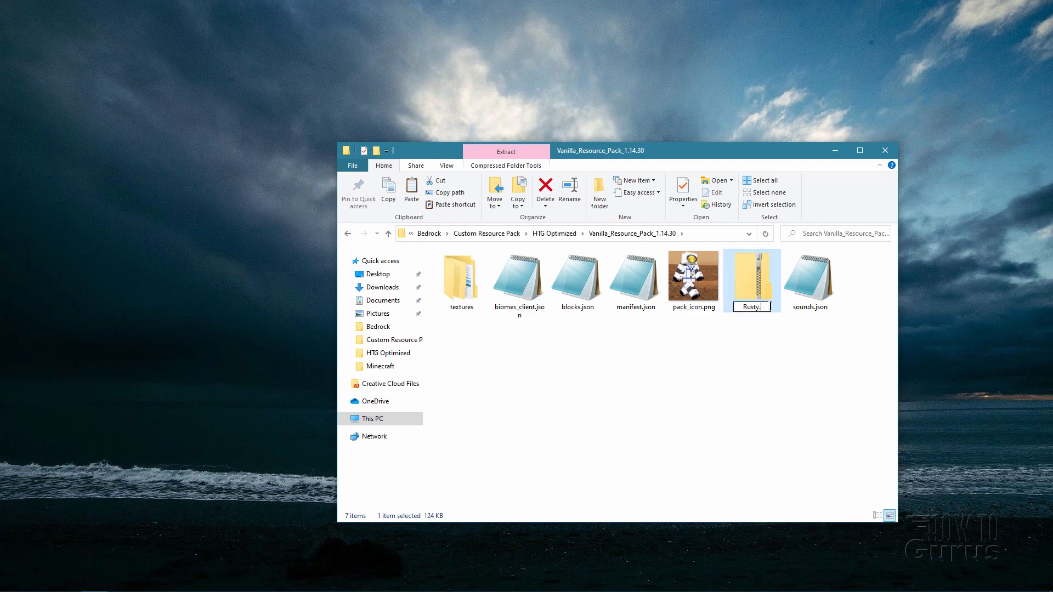
pyautogui.write('m')
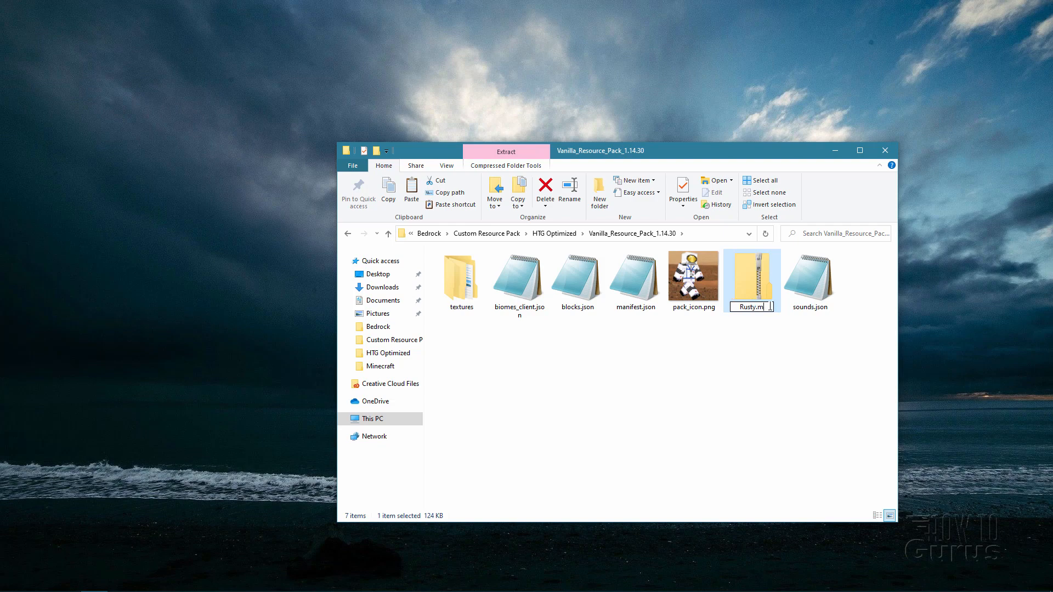
pyautogui.write('cpack')
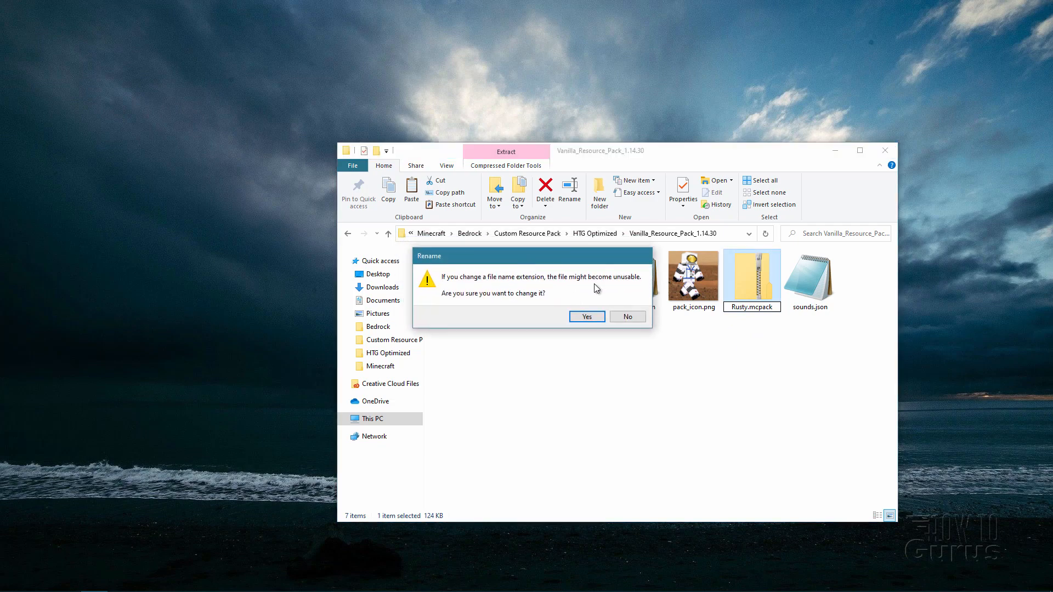
pyautogui.click(586, 316)
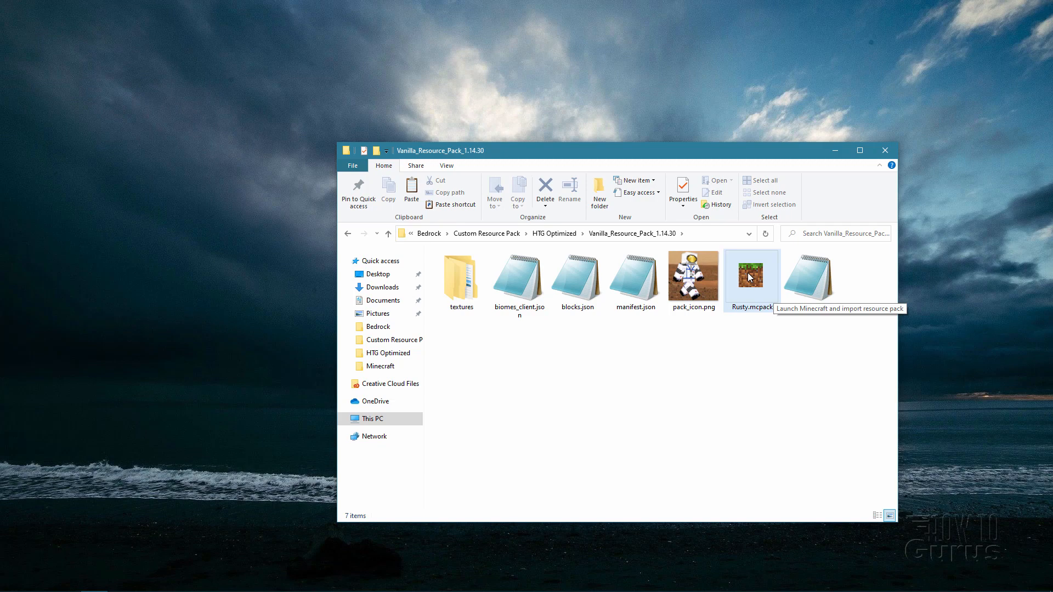
pyautogui.moveTo(753, 281)
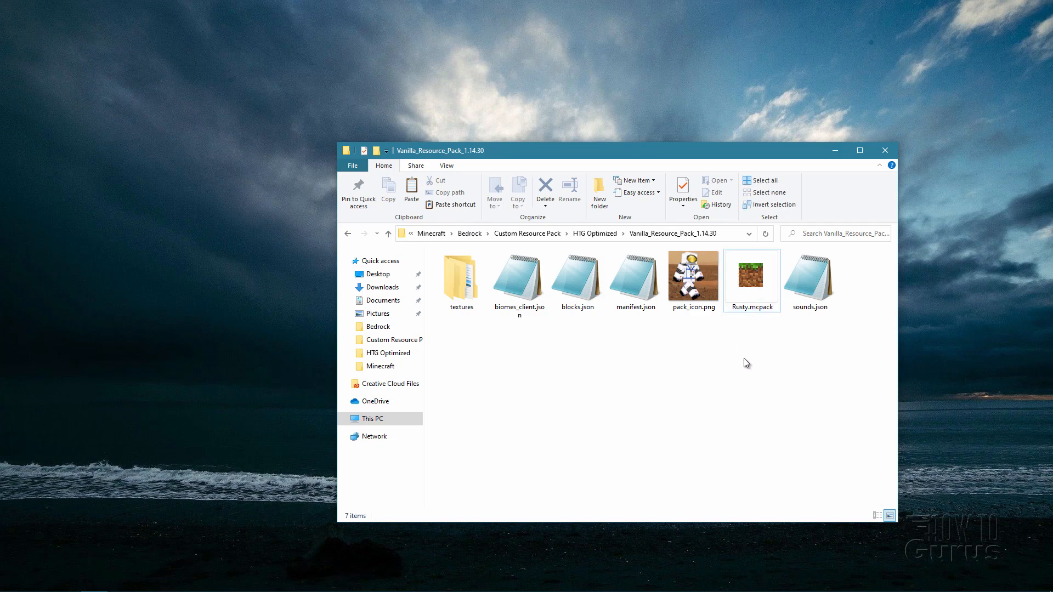
pyautogui.moveTo(757, 287)
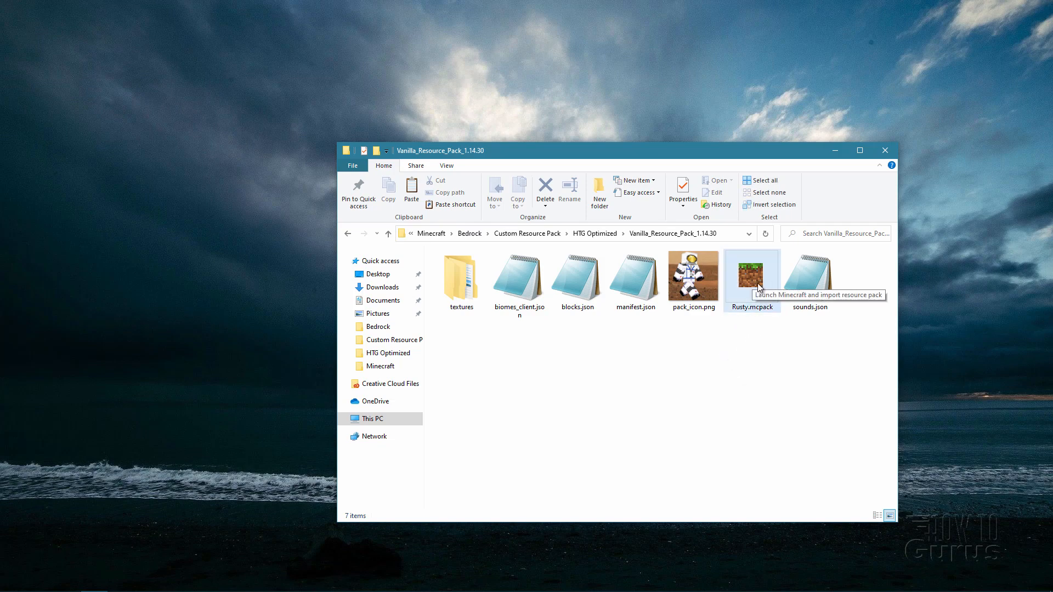
# - Open Rusty.mcpack to import it into Minecraft, load Coastal Village, and pause
pyautogui.doubleClick(751, 277)
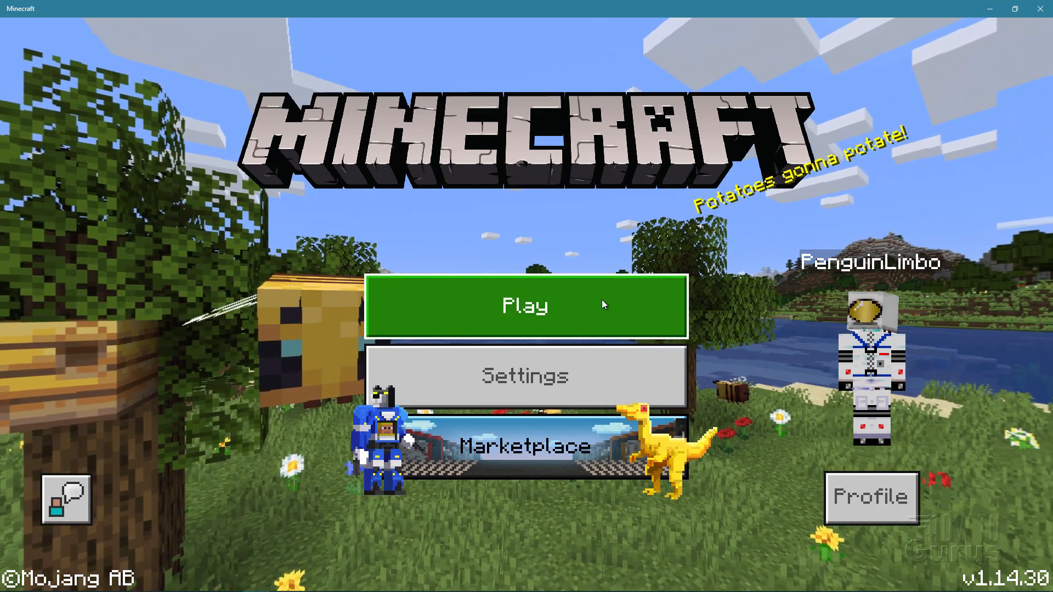
pyautogui.click(525, 305)
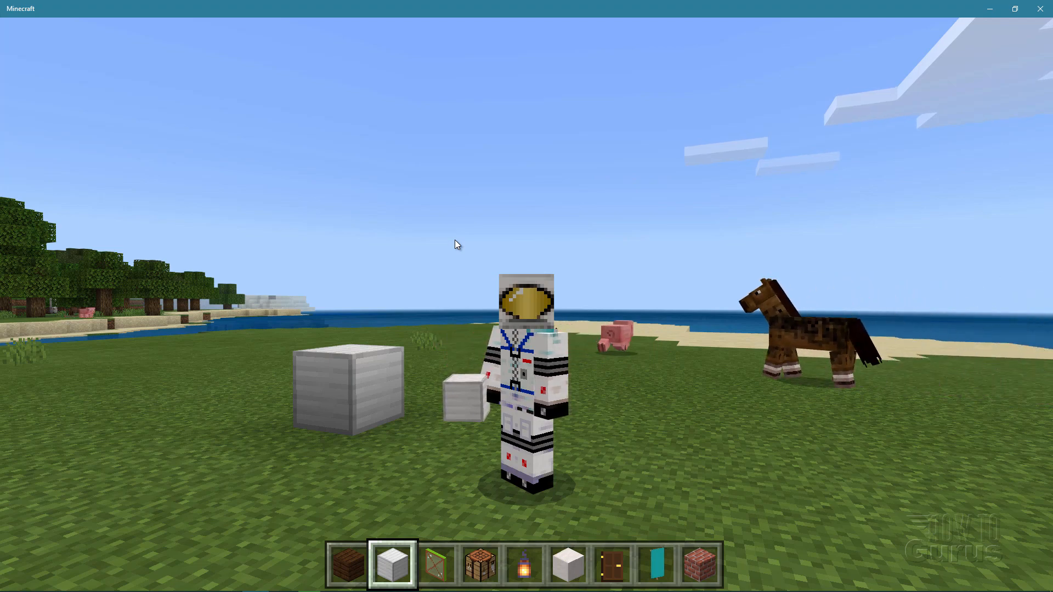
pyautogui.press('Escape')
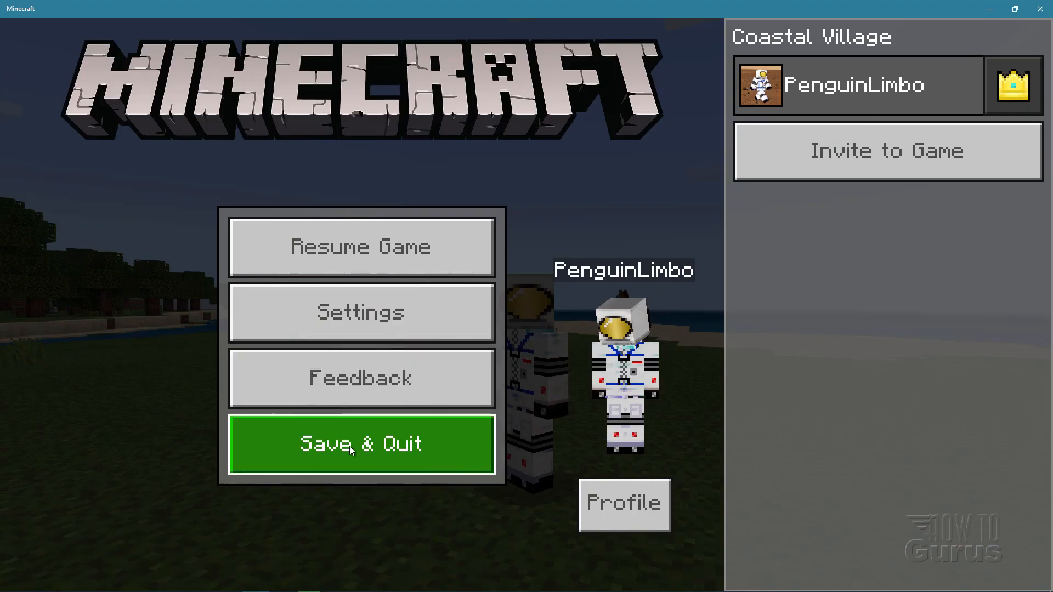
# - Save and quit Coastal Village, then activate Rusty Iron Resource Pack under My Packs in Global Resources
pyautogui.click(360, 444)
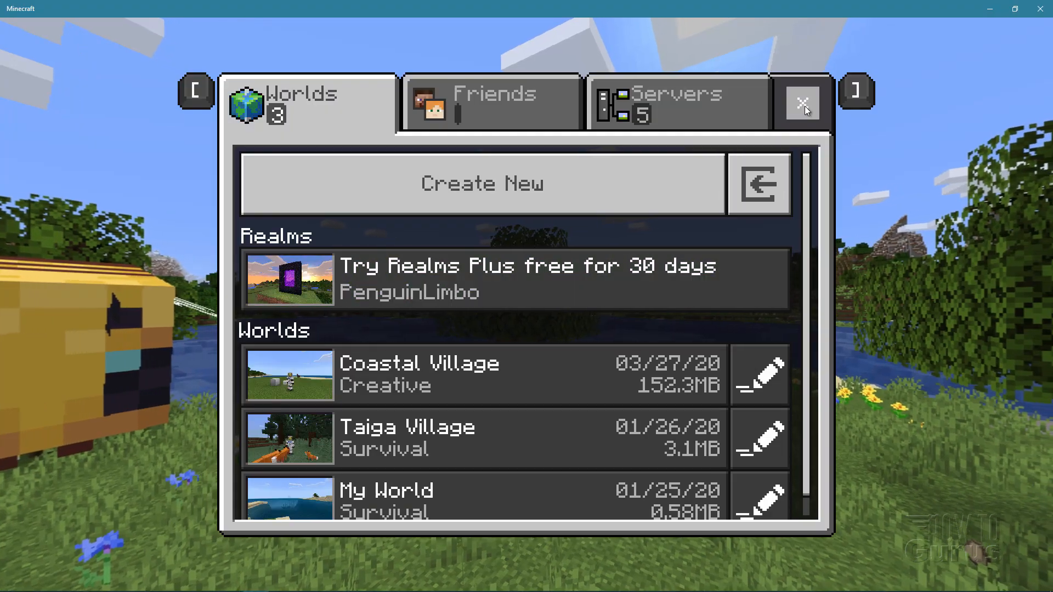
pyautogui.click(802, 104)
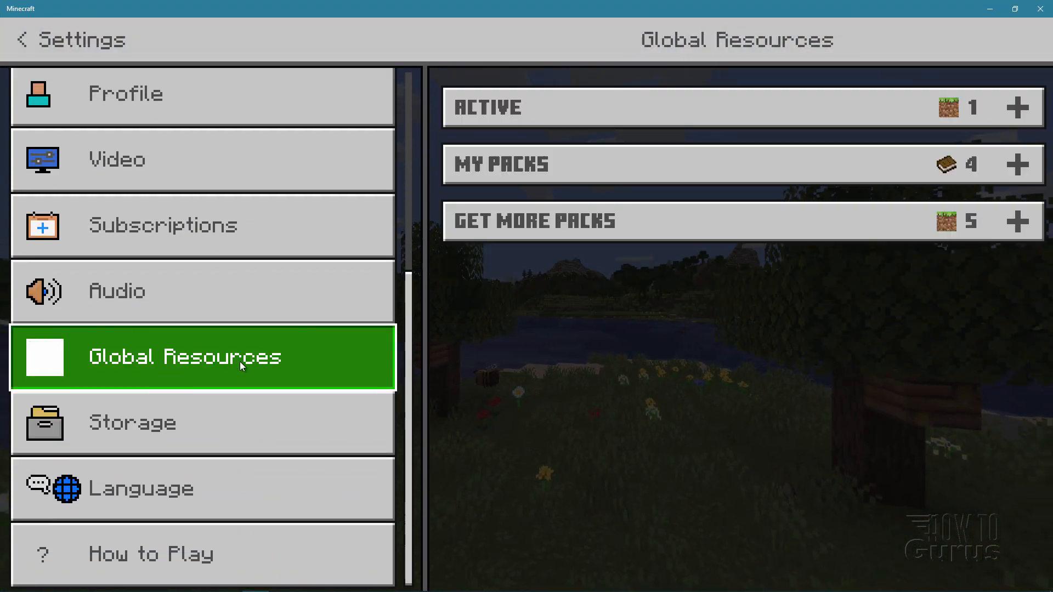
pyautogui.moveTo(761, 165)
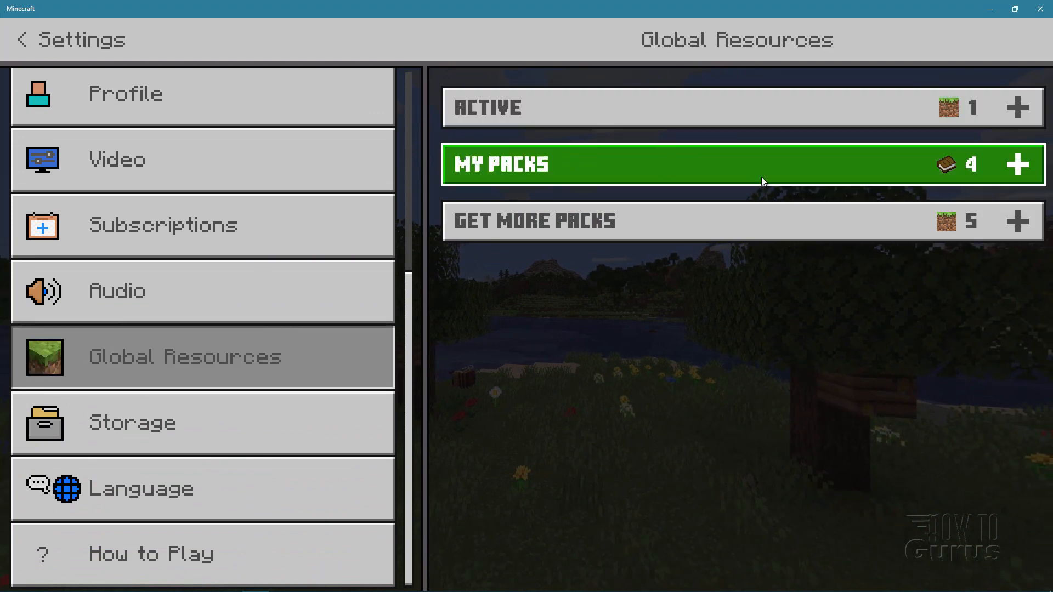
pyautogui.click(736, 165)
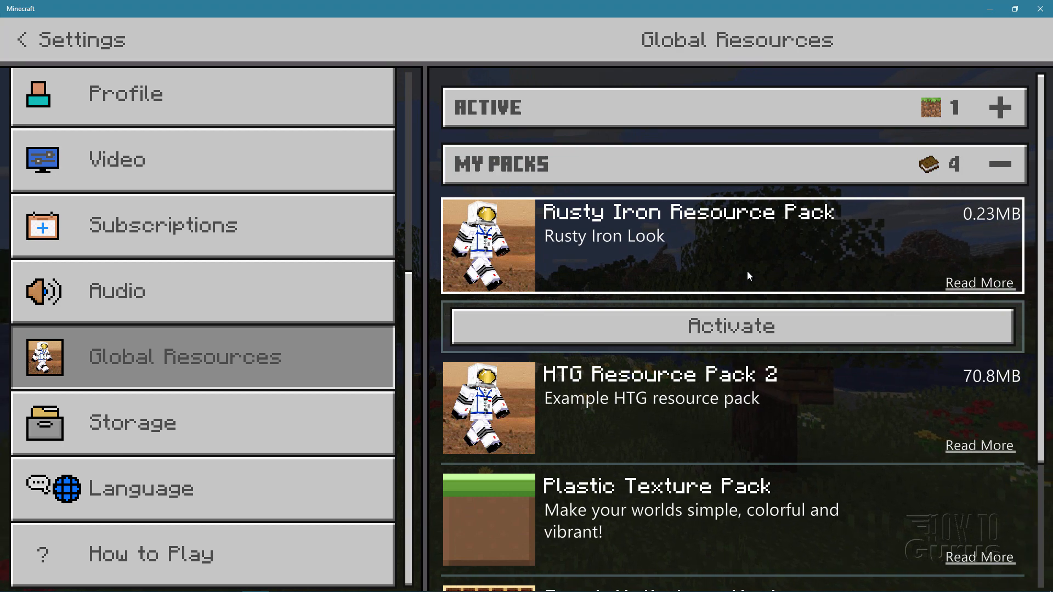
pyautogui.click(733, 326)
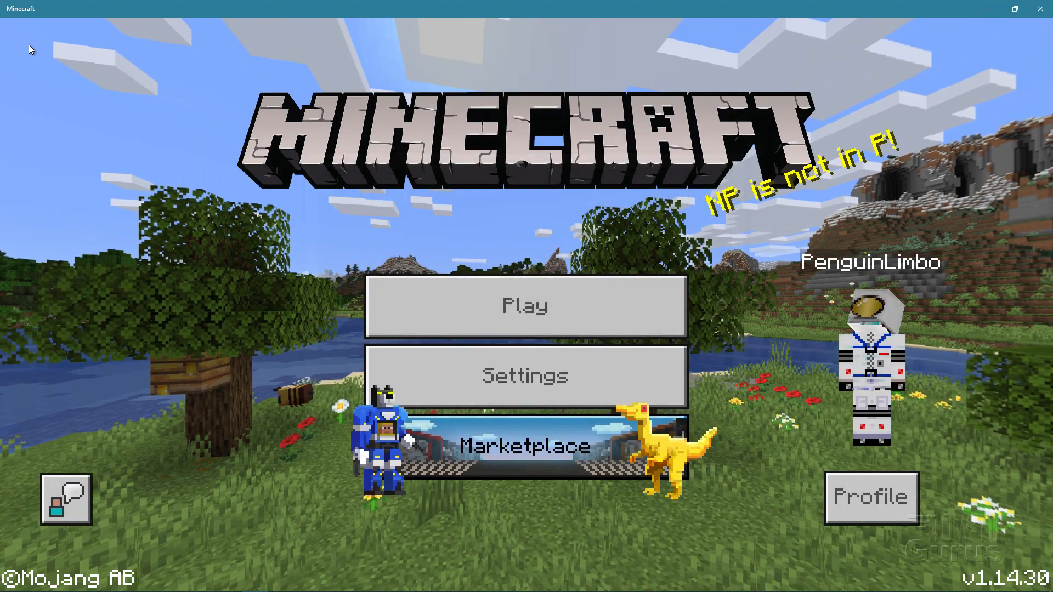
# - Activate Rusty Iron Resource Pack in Coastal Village's Resource Packs settings and verify it is active
pyautogui.click(525, 306)
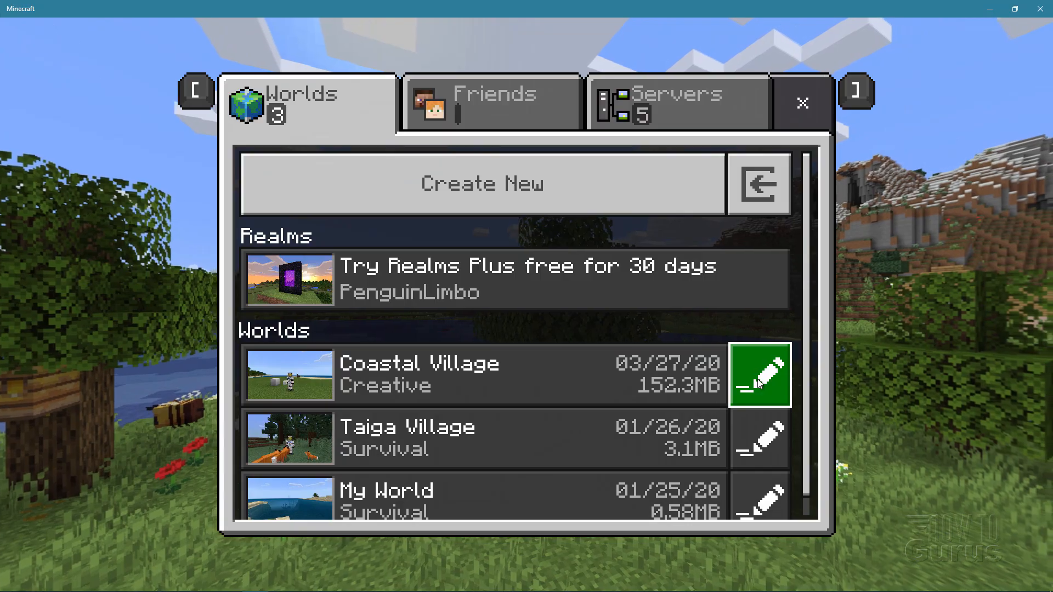
pyautogui.click(759, 375)
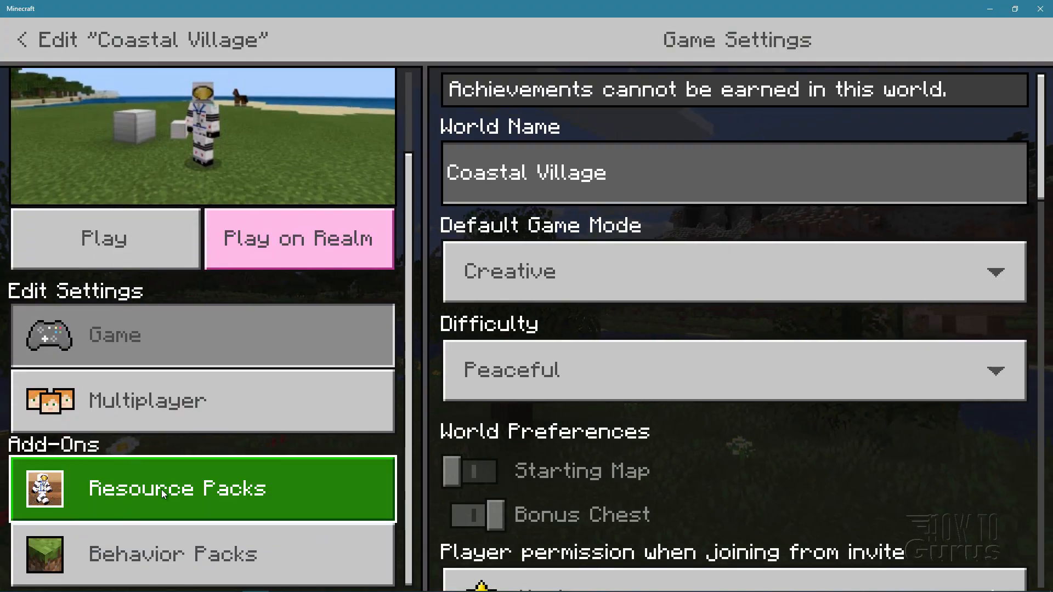
pyautogui.click(176, 489)
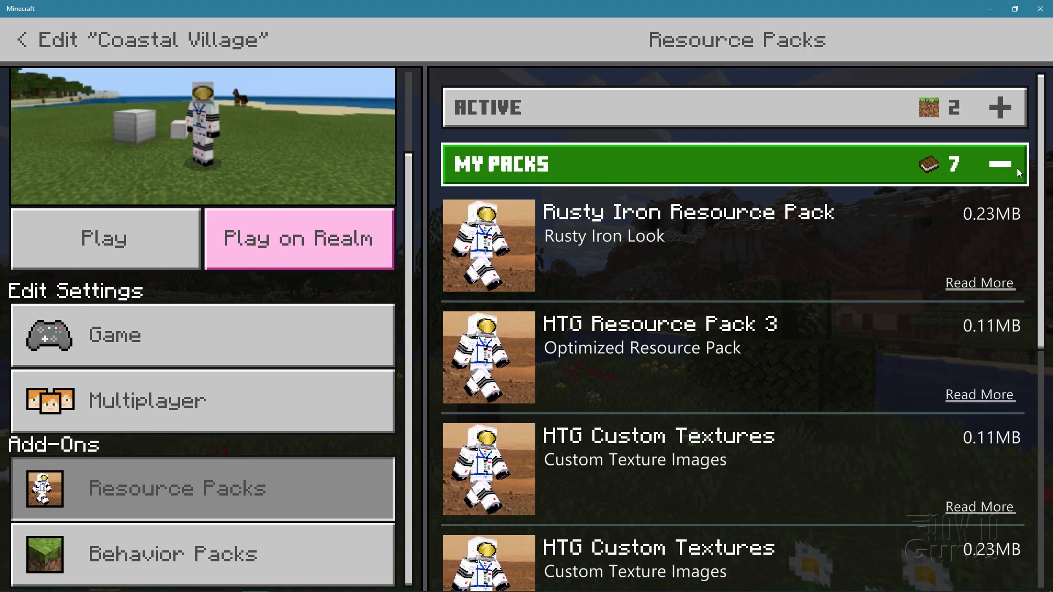
pyautogui.click(671, 245)
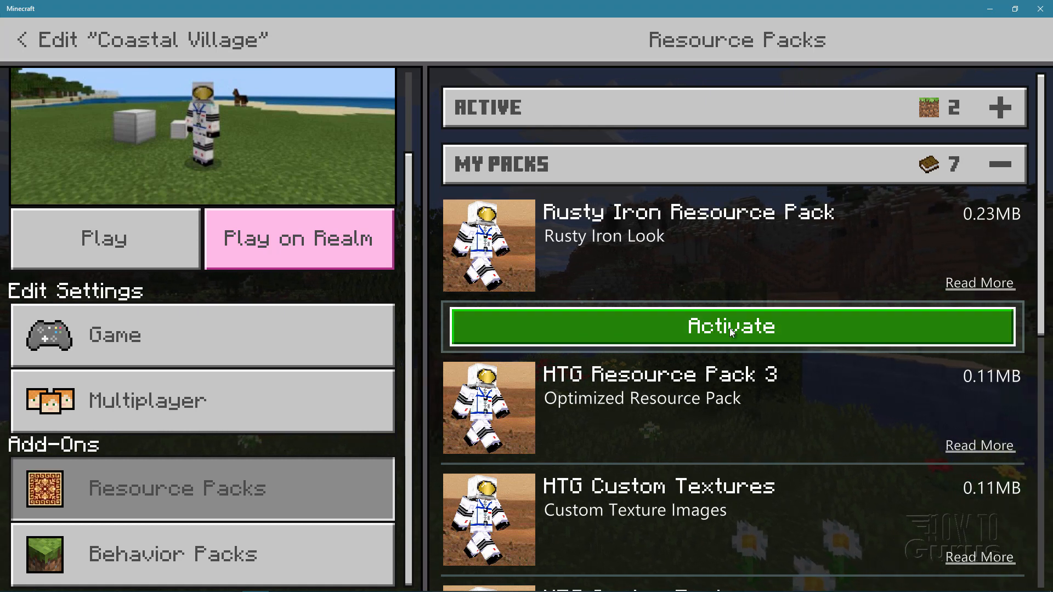
pyautogui.click(733, 327)
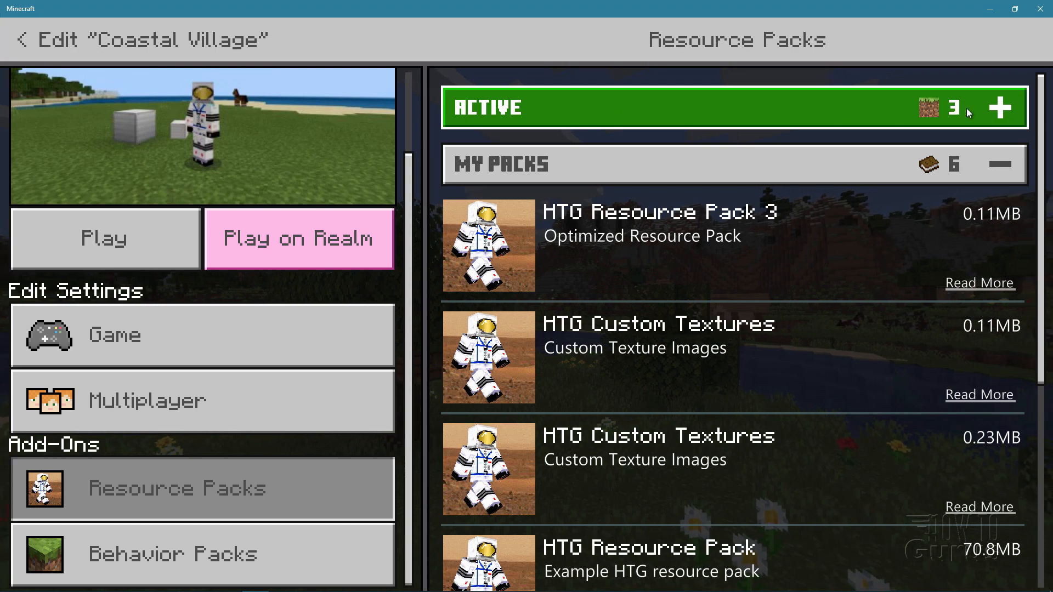
pyautogui.click(1000, 108)
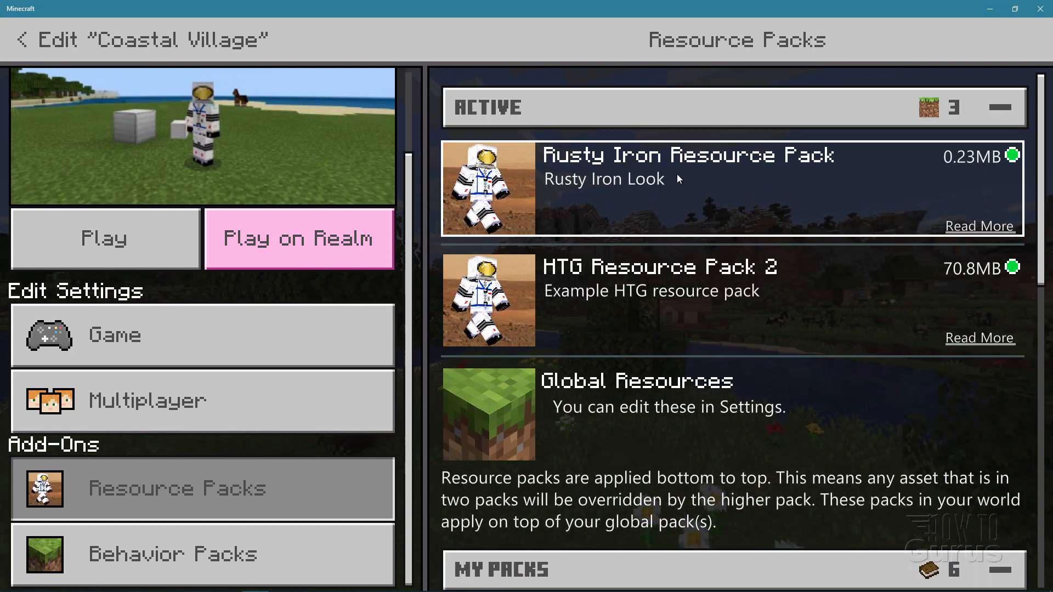
pyautogui.moveTo(569, 428)
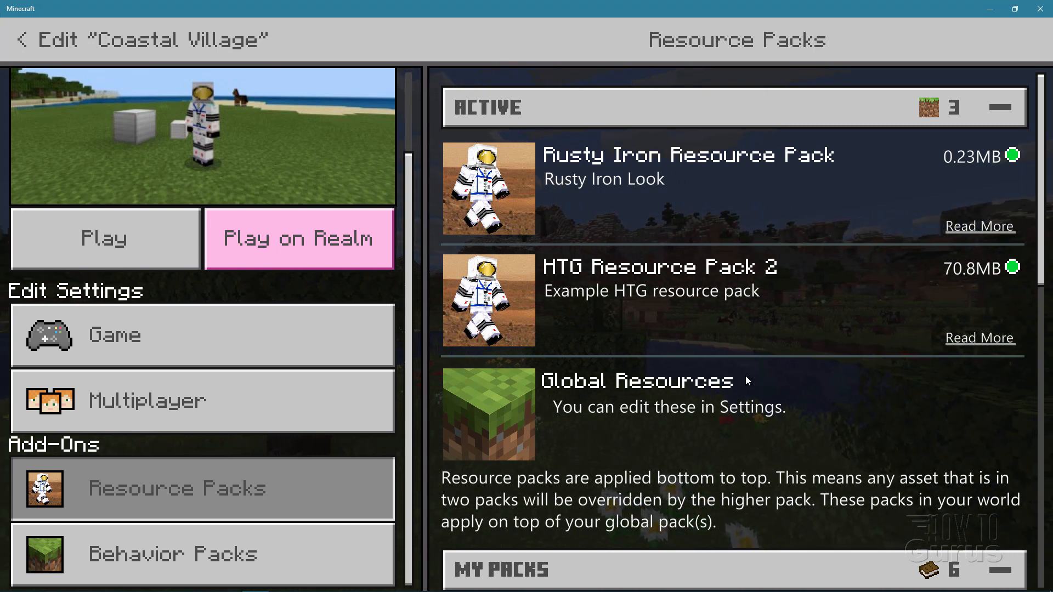
pyautogui.click(675, 205)
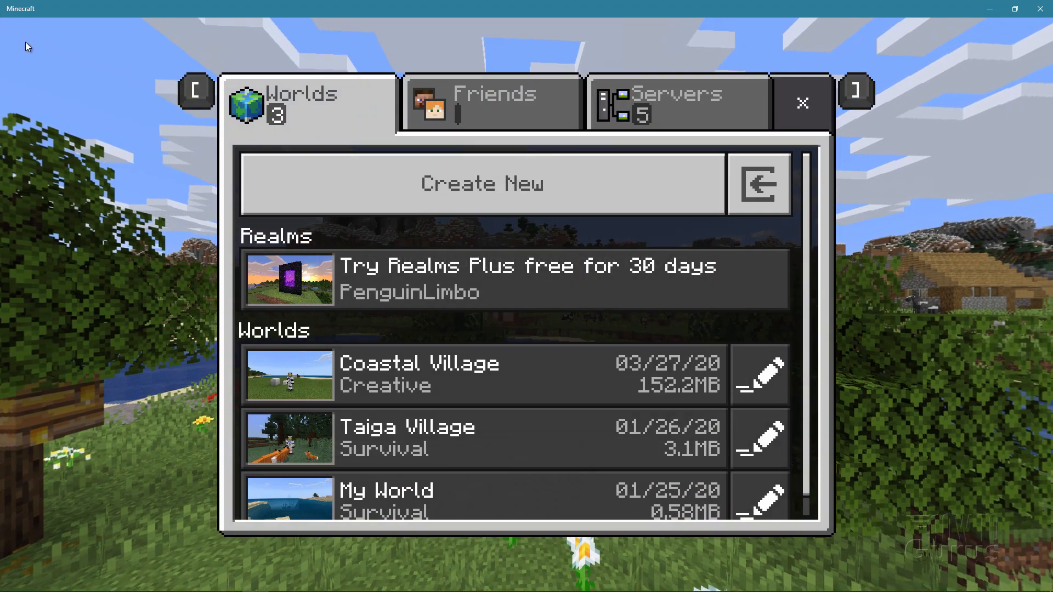
pyautogui.click(420, 374)
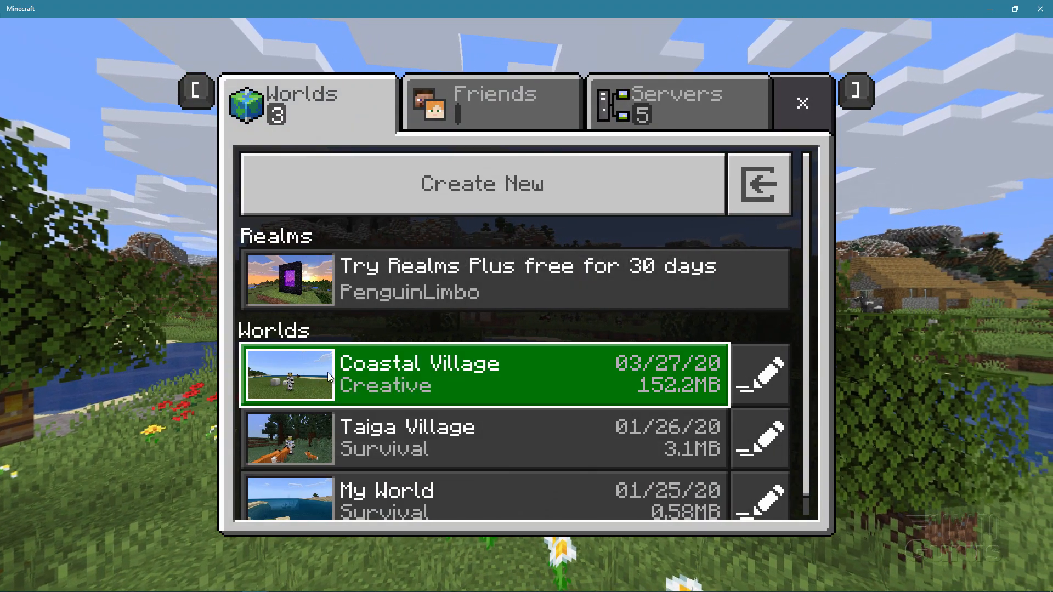